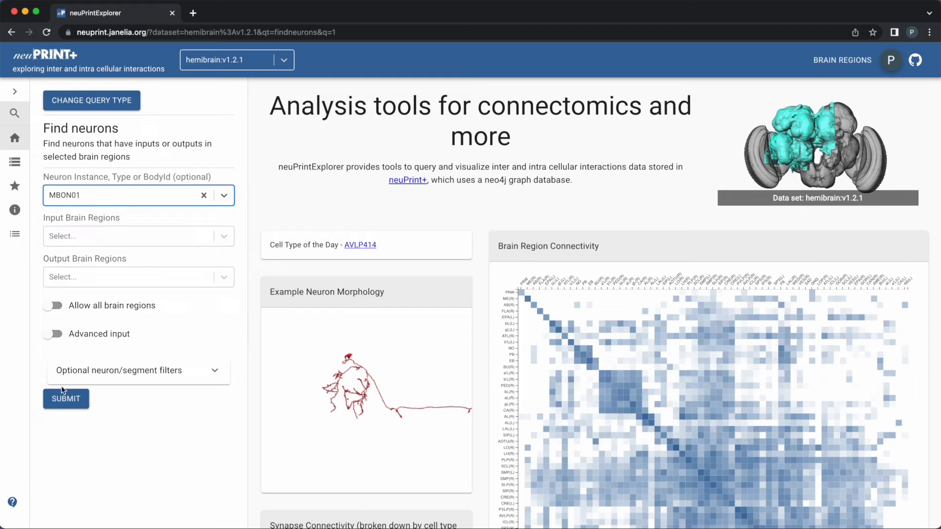
- Run the MBON01 neuron search and display the skeleton of body 673509195
left_click(65, 399)
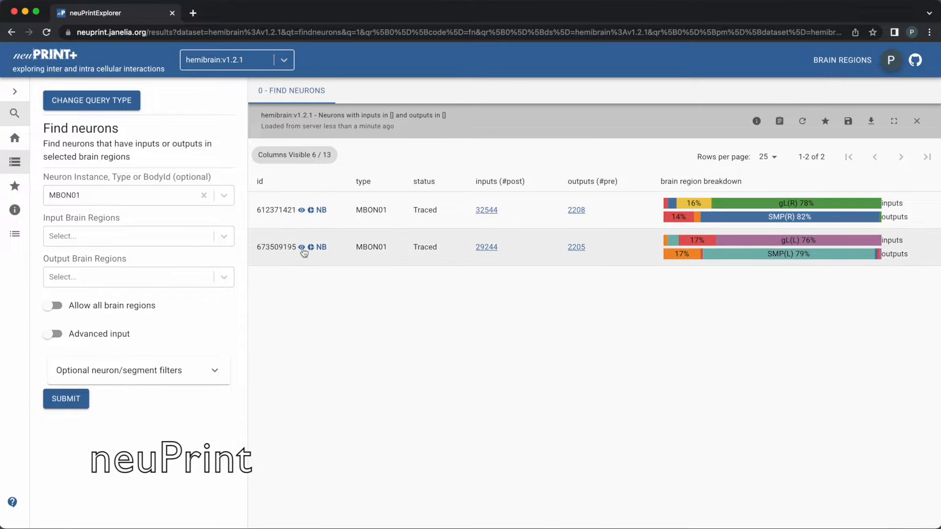
left_click(311, 247)
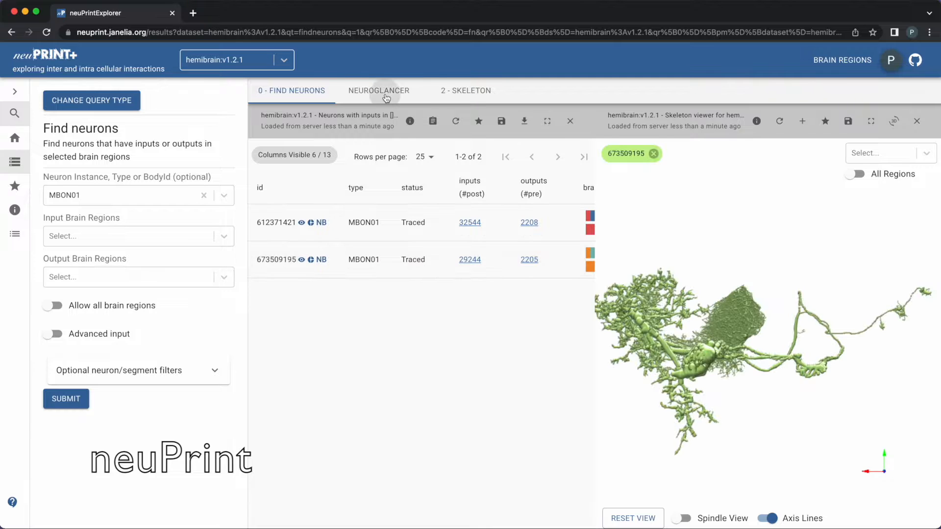
left_click(379, 91)
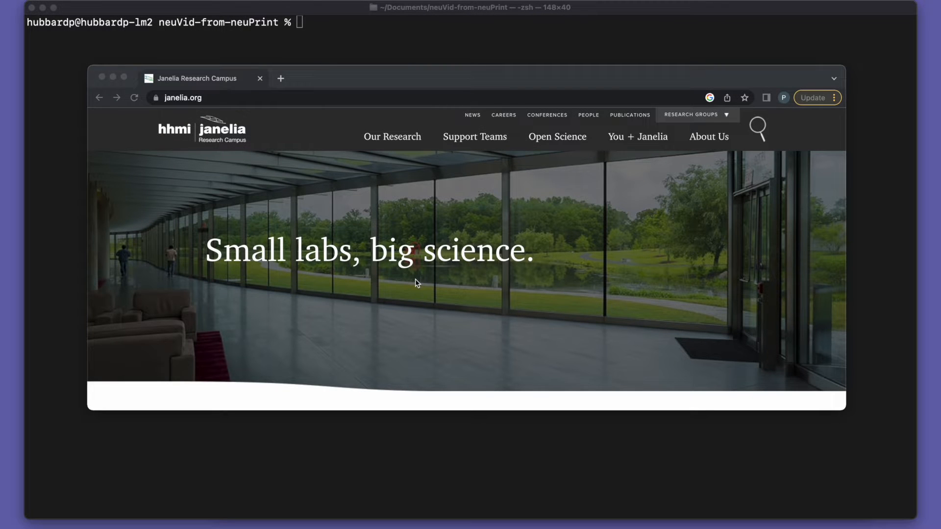
mouse_move(363, 117)
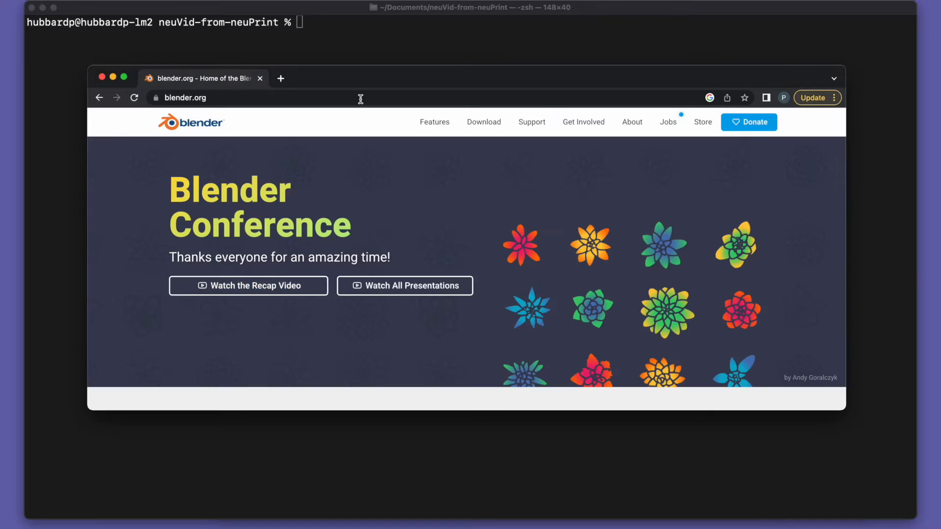
- Download Blender 3.3.1 LTS for Apple Silicon, then search the web for 'neuvid janelia'
left_click(484, 122)
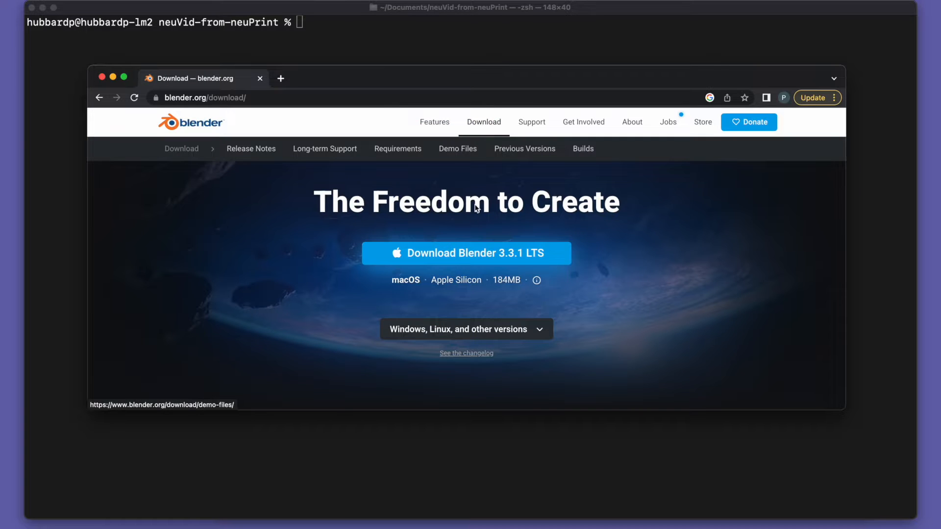
mouse_move(466, 253)
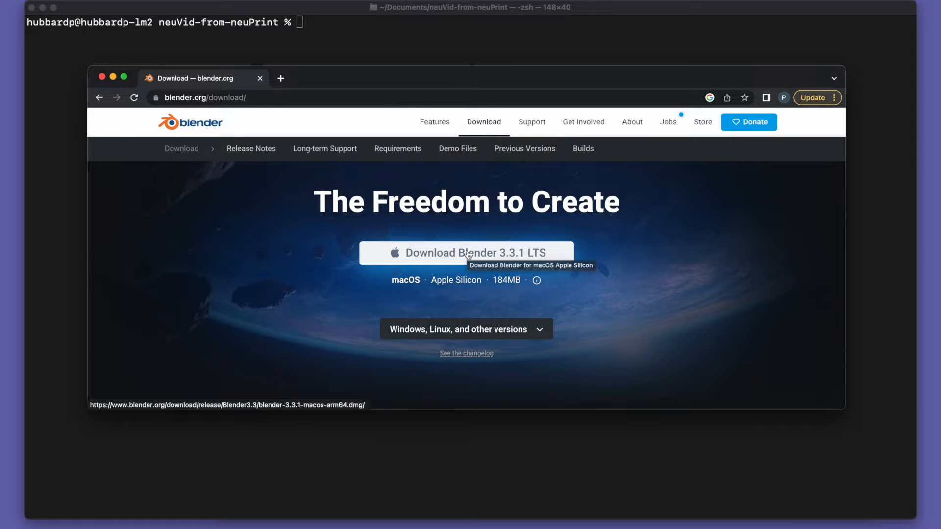
left_click(466, 253)
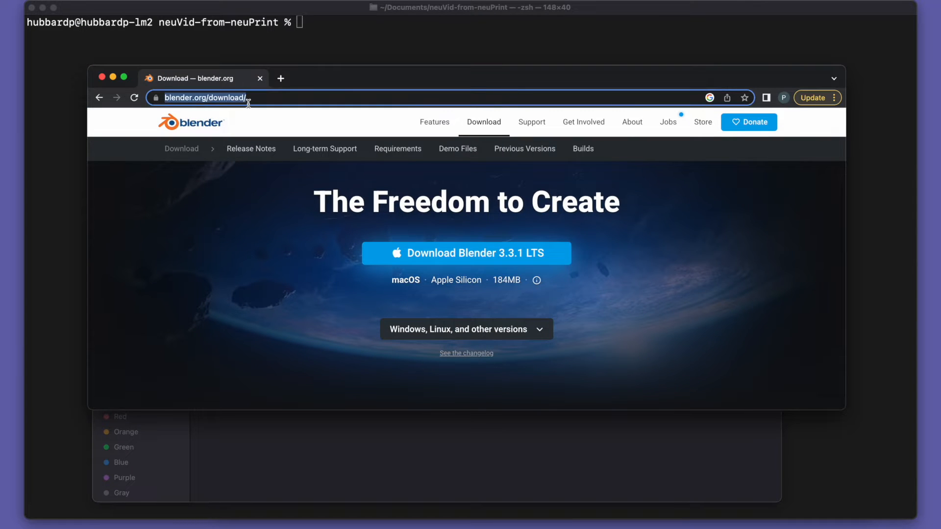
type("neuvid janelia")
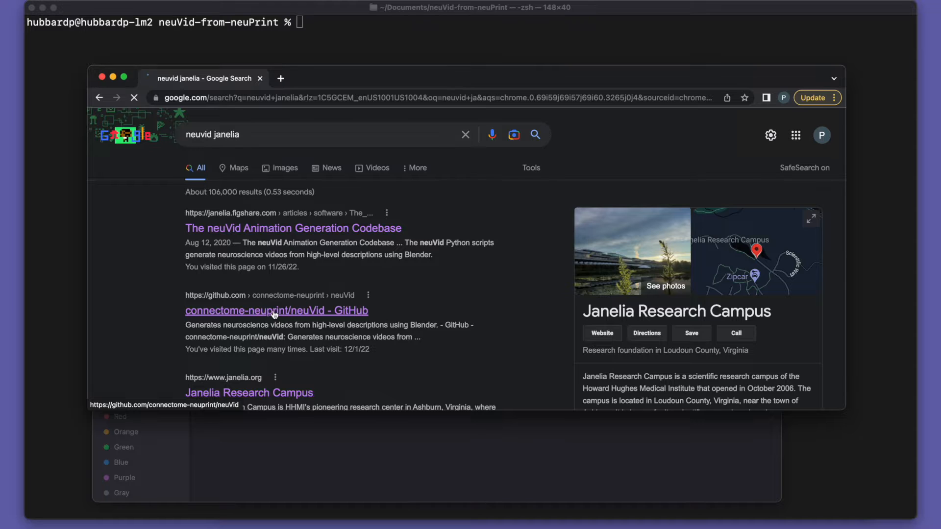
- Copy the HTTPS clone URL from the connectome-neuprint/neuVid GitHub repository's Code menu
left_click(276, 310)
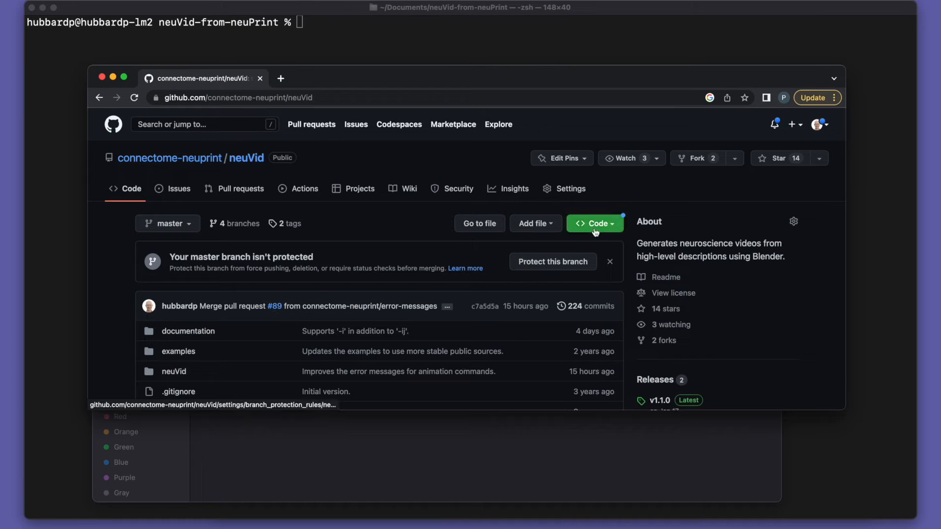
left_click(593, 223)
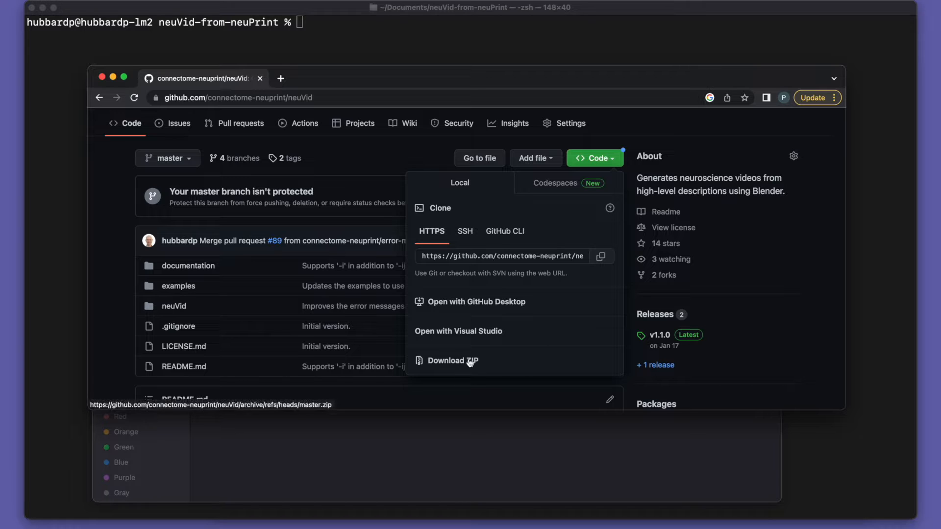
mouse_move(472, 365)
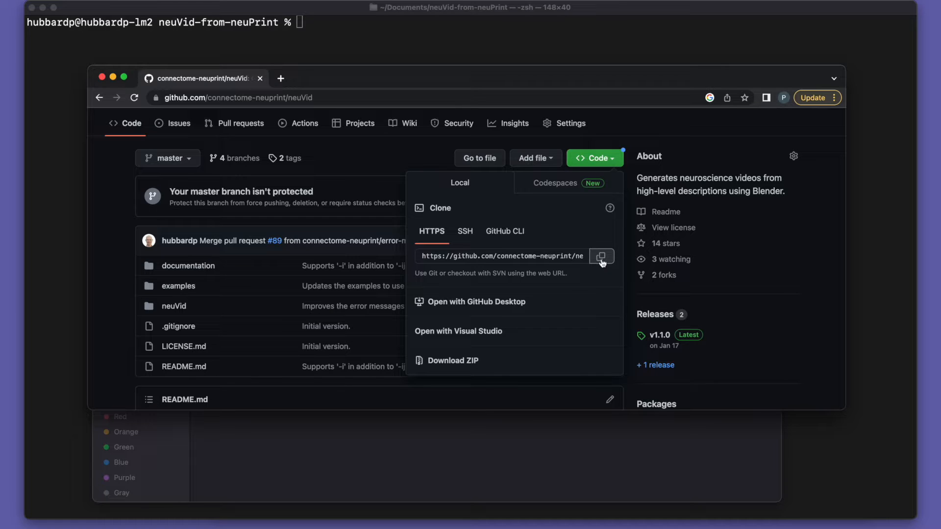
left_click(602, 257)
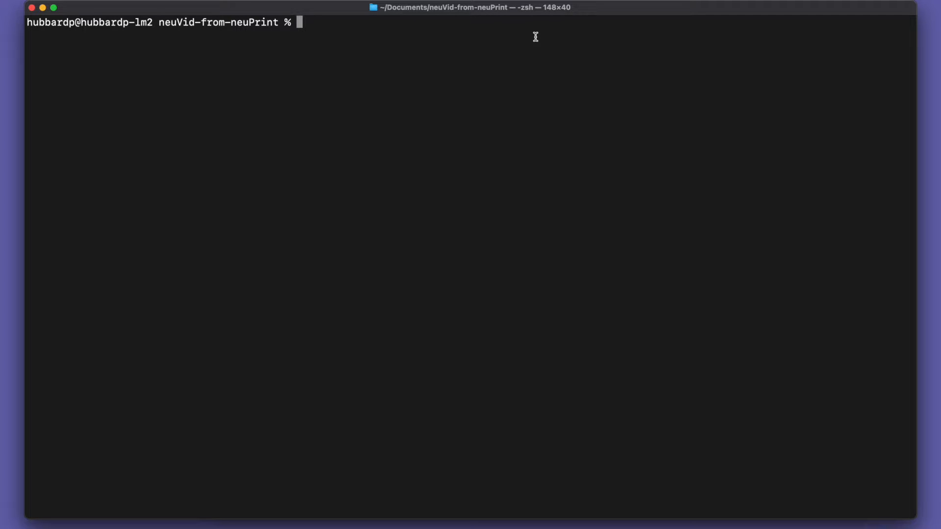
key("cmd+space")
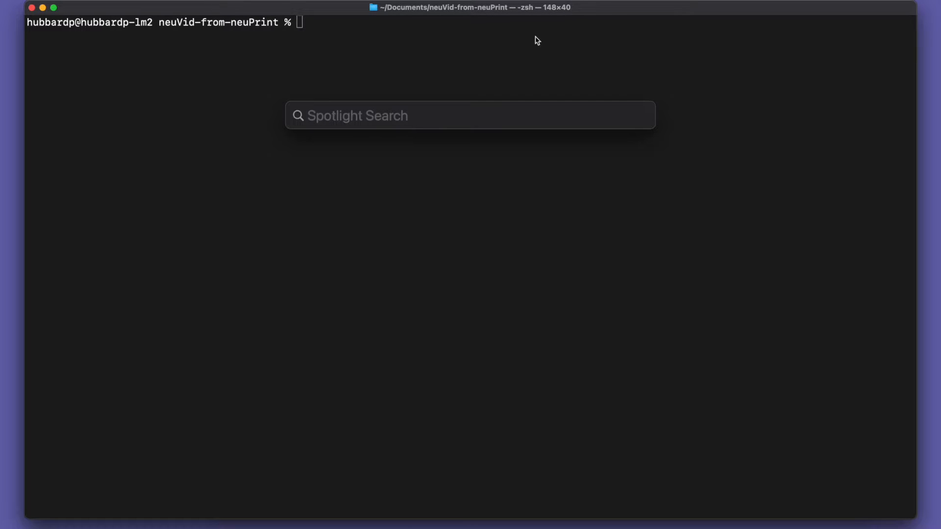
type("terminal.app")
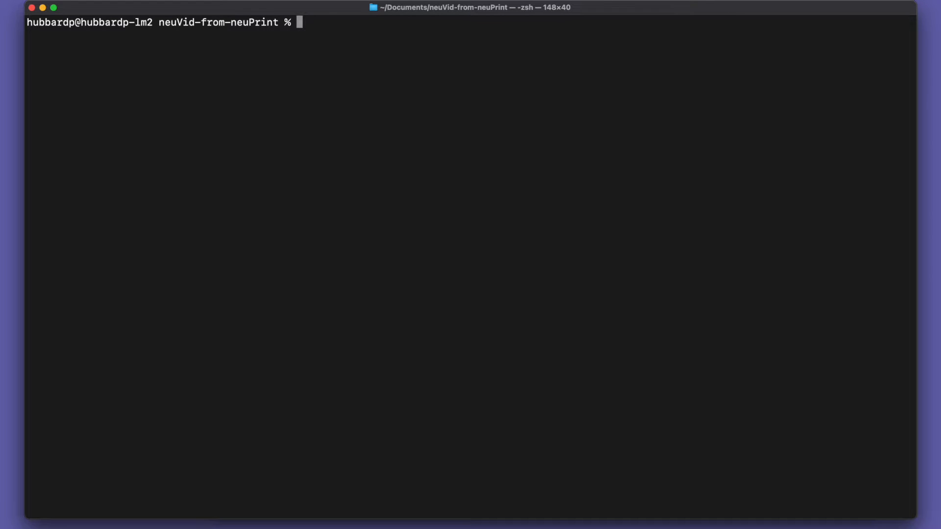
type("git")
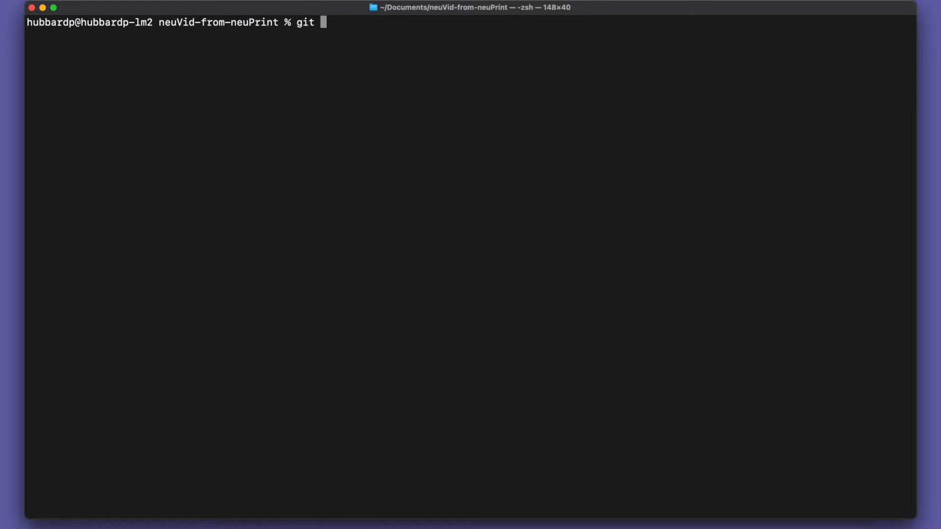
type("clone https://github.com/connectome-neuprint/neuVid.git")
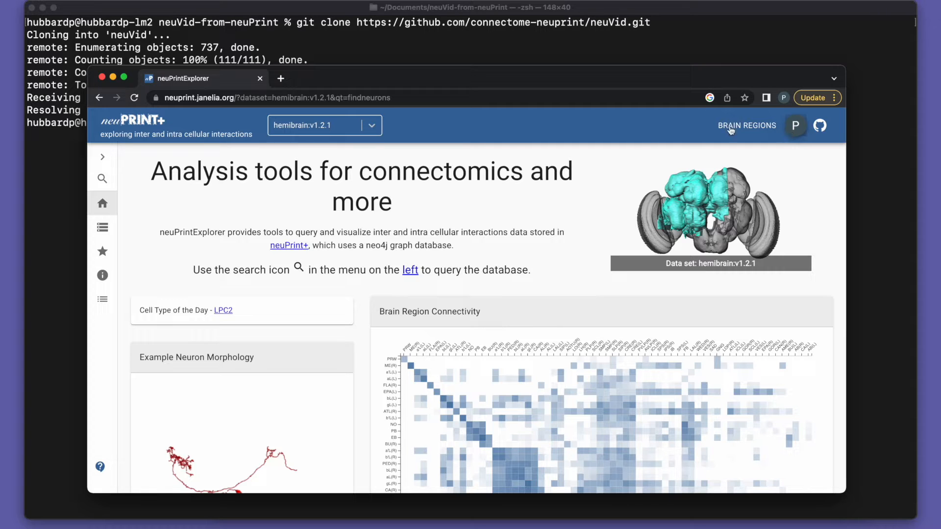
- Search Neuron Instance 'mbon', choose MBON01, submit, and show neuron 673509195's skeleton
left_click(103, 179)
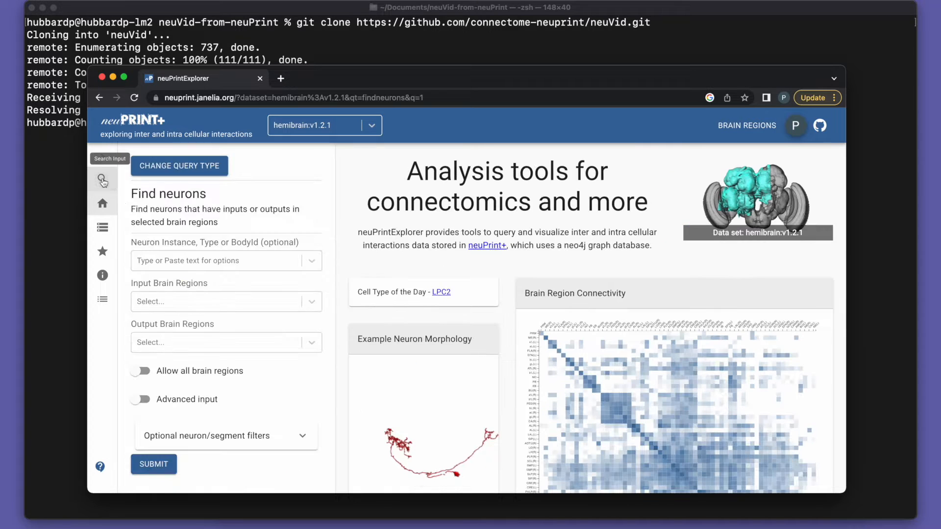
left_click(225, 261)
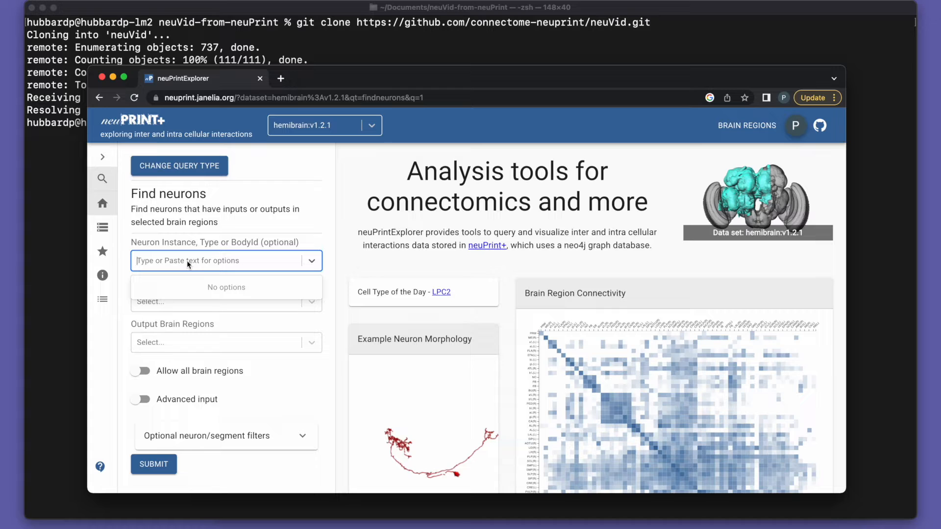
type("mbon")
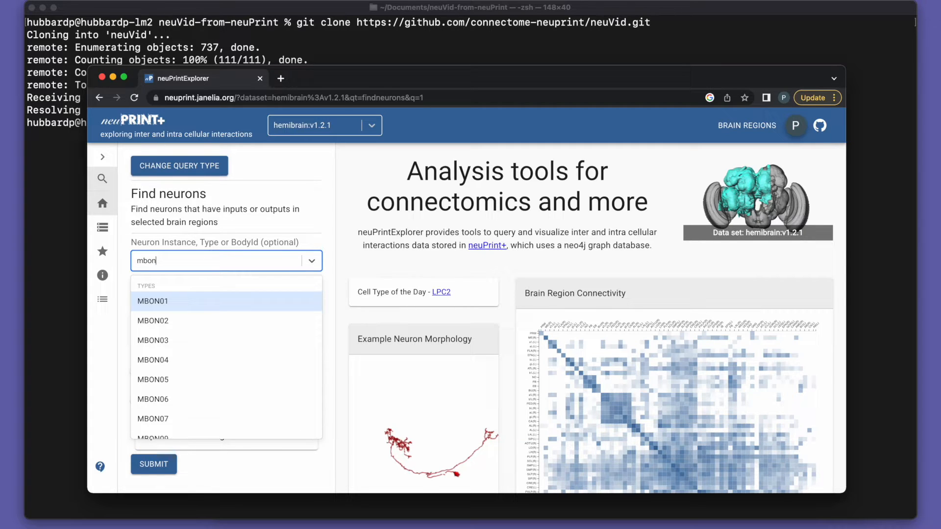
left_click(153, 300)
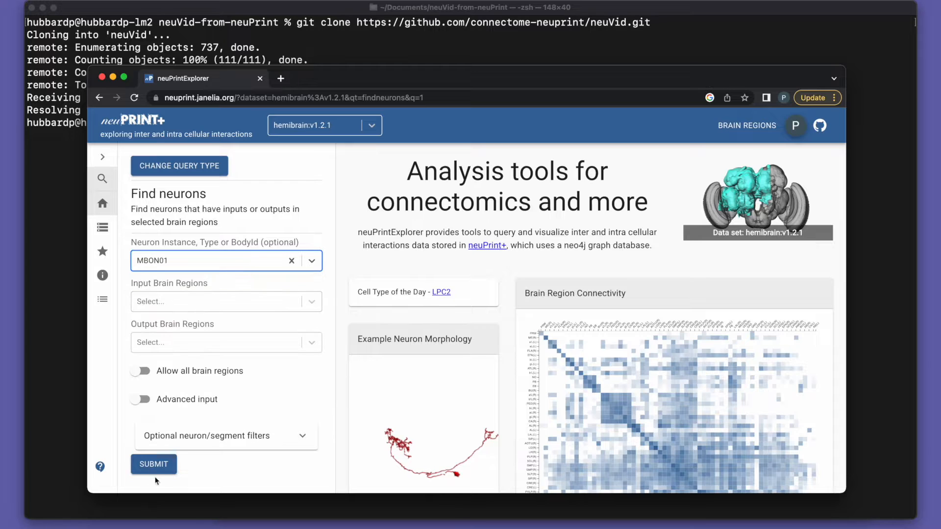
left_click(153, 464)
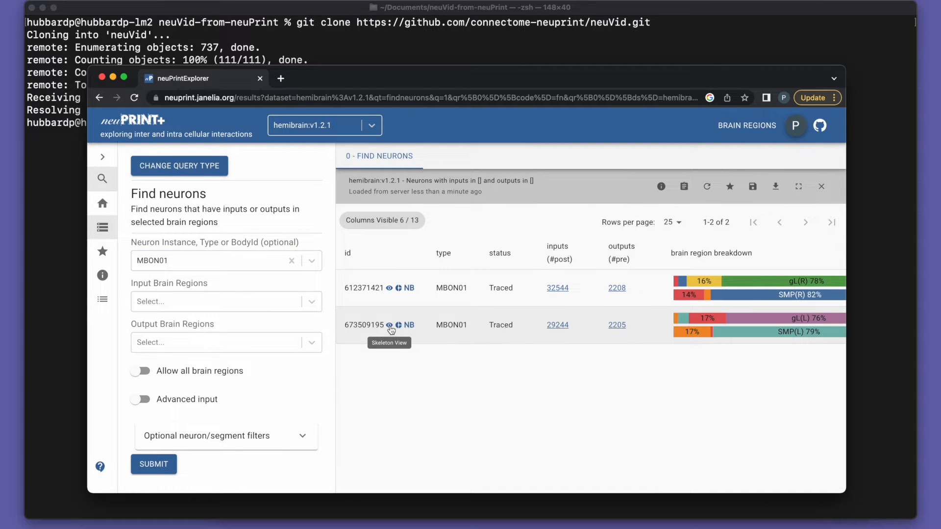
left_click(398, 325)
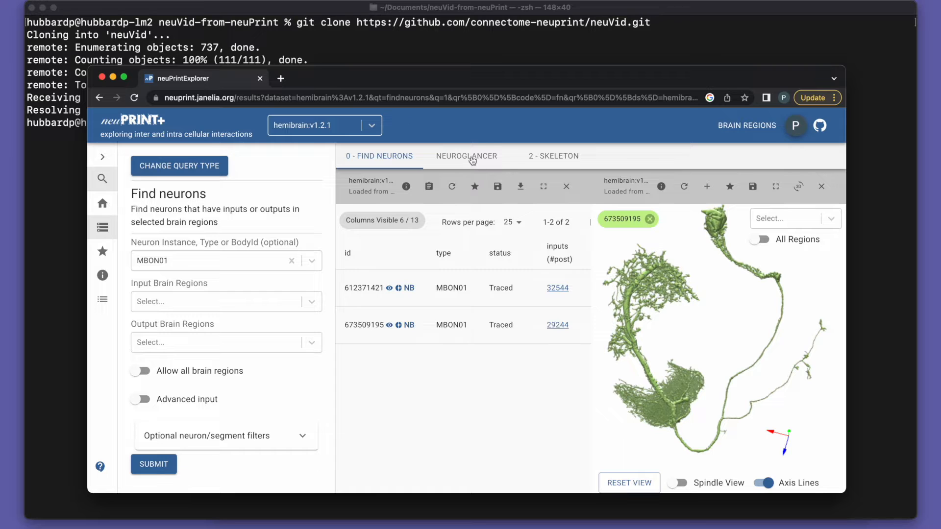
- Open neuron 673509195 in Neuroglancer and toggle off the hemibrain:v1.2.1-synapses layer
left_click(466, 156)
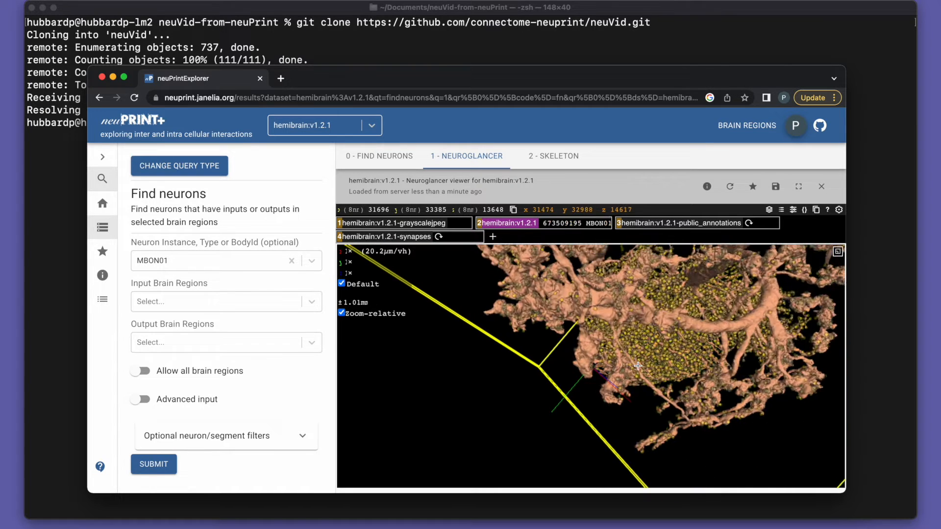
scroll("down", 3)
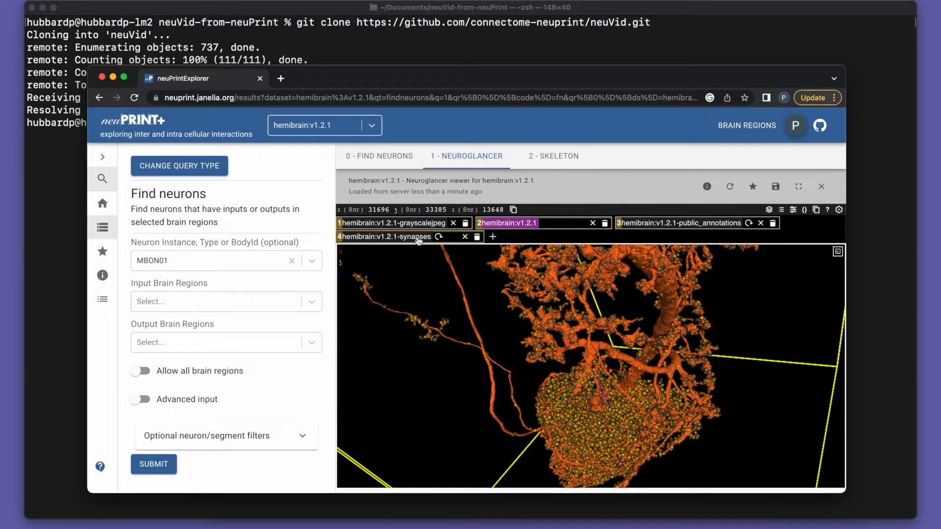
mouse_move(414, 236)
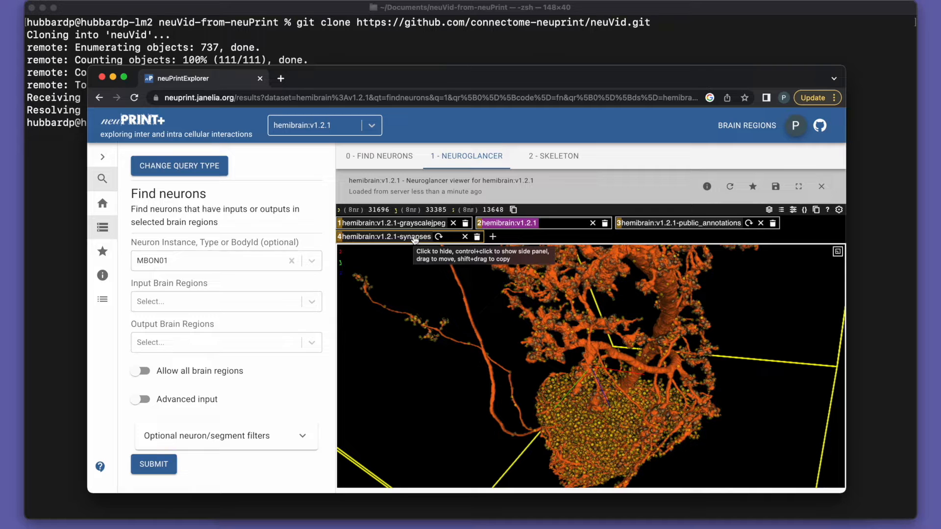
left_click(385, 235)
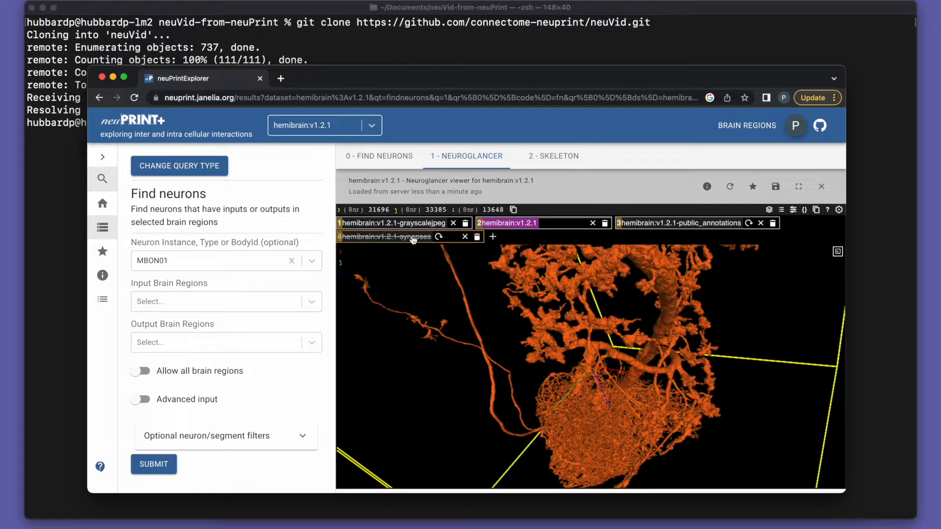
mouse_move(412, 236)
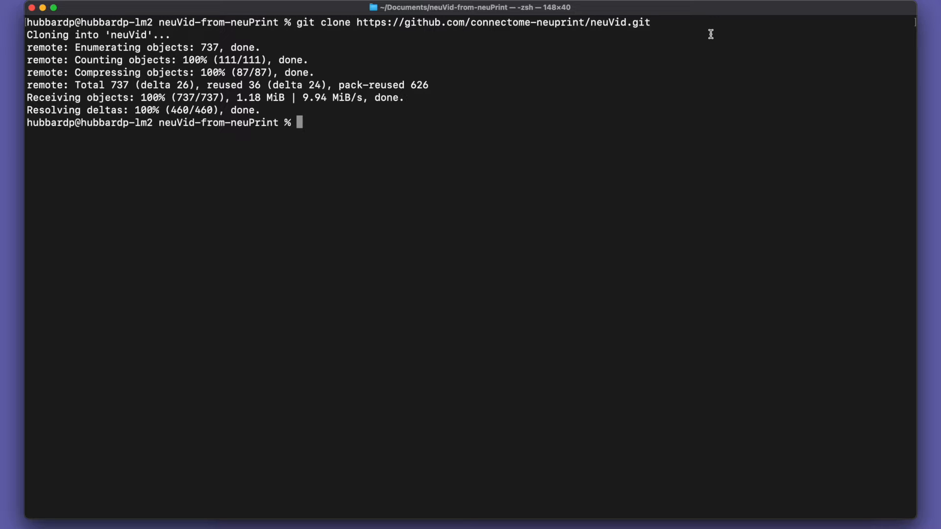
- Run background Blender with neuVid/neuVid/importNg.py to write ex1.json
type("/Ap")
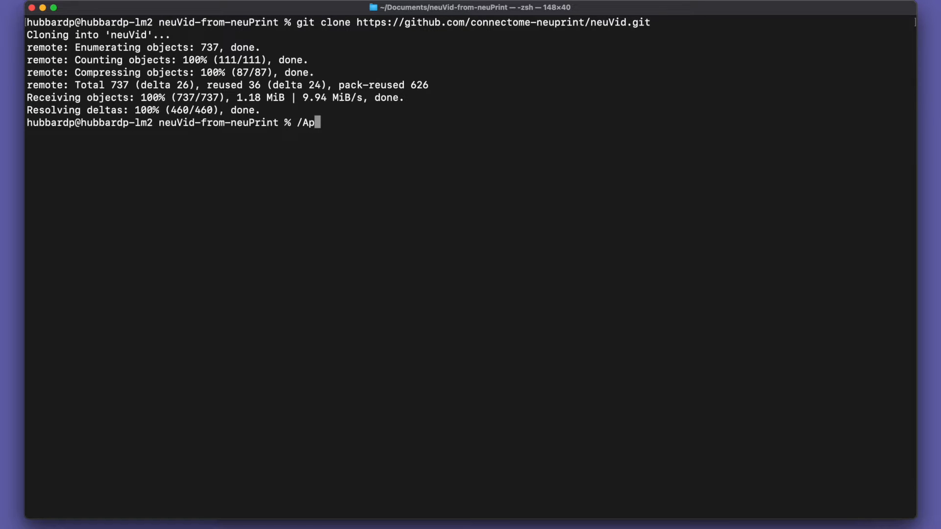
type("plications/Ble")
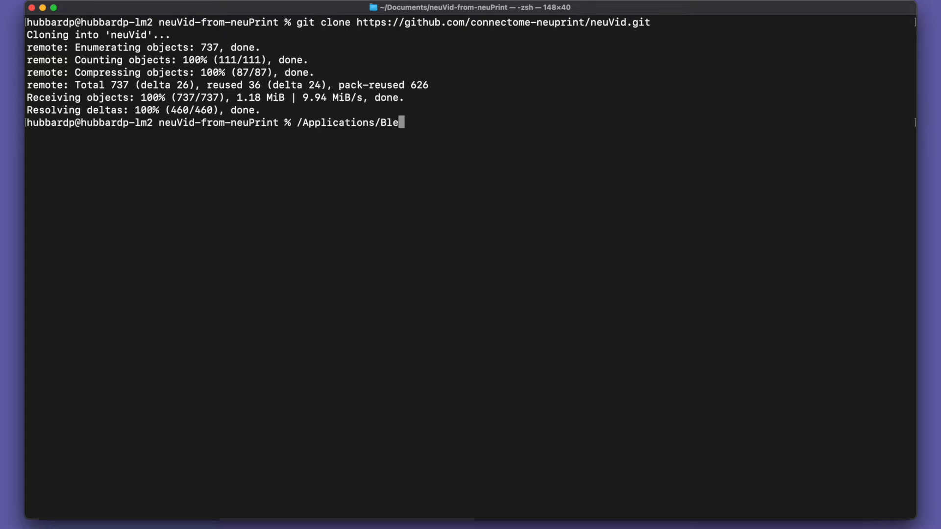
type("nder.app/Contents/MacOS/Blender")
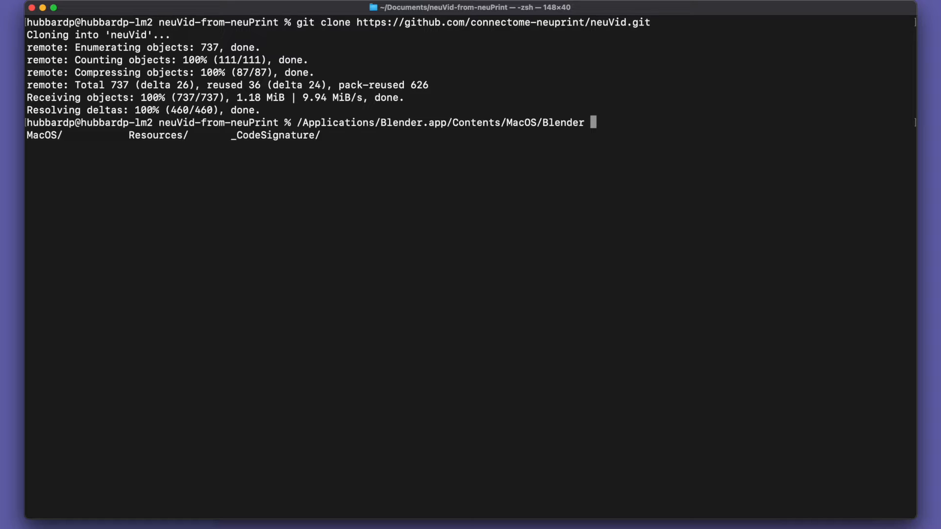
type("--bar")
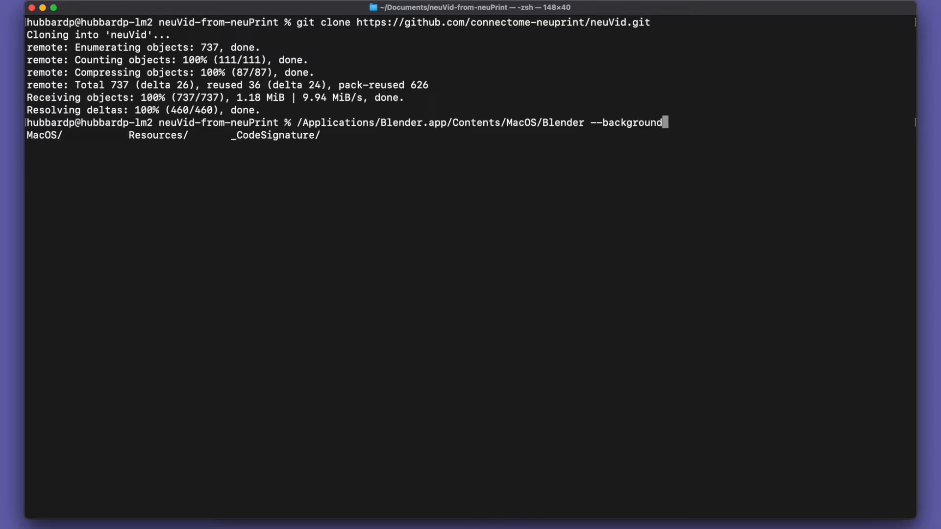
type("--p")
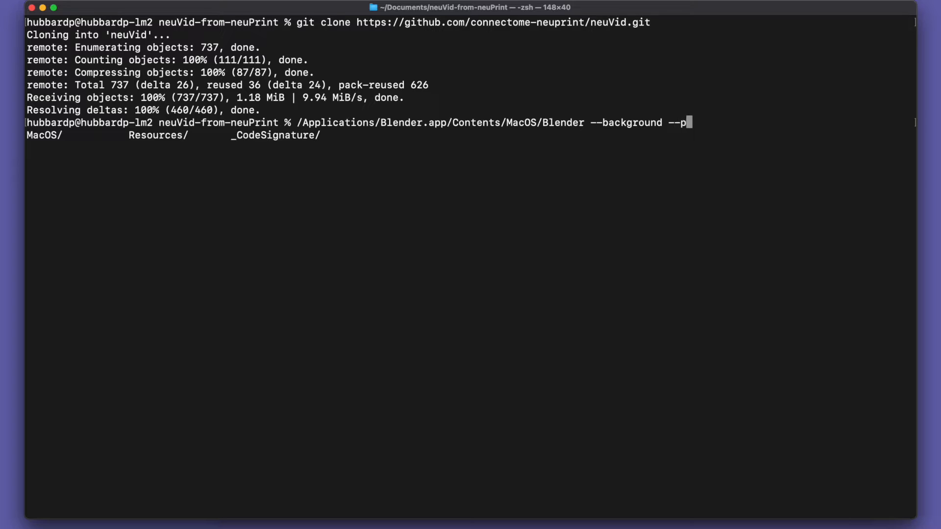
type("ython")
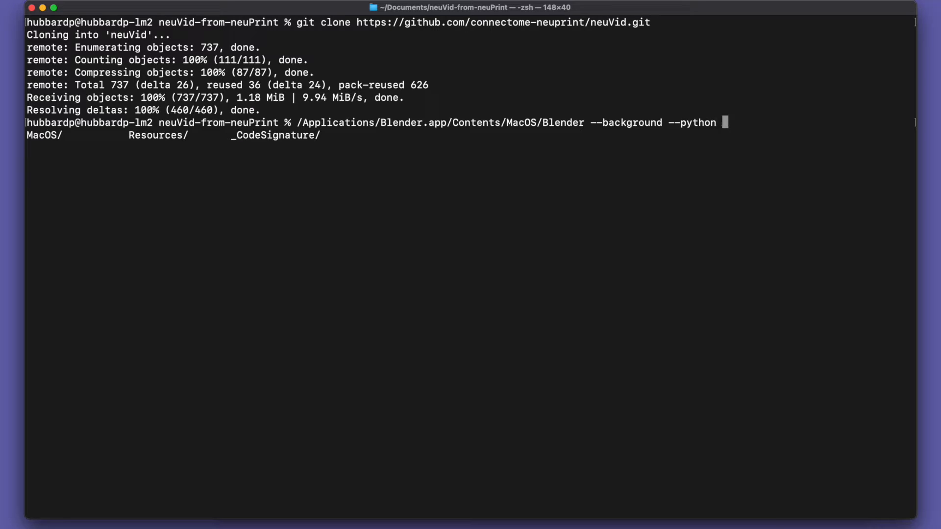
type("neuVid/neuVid/")
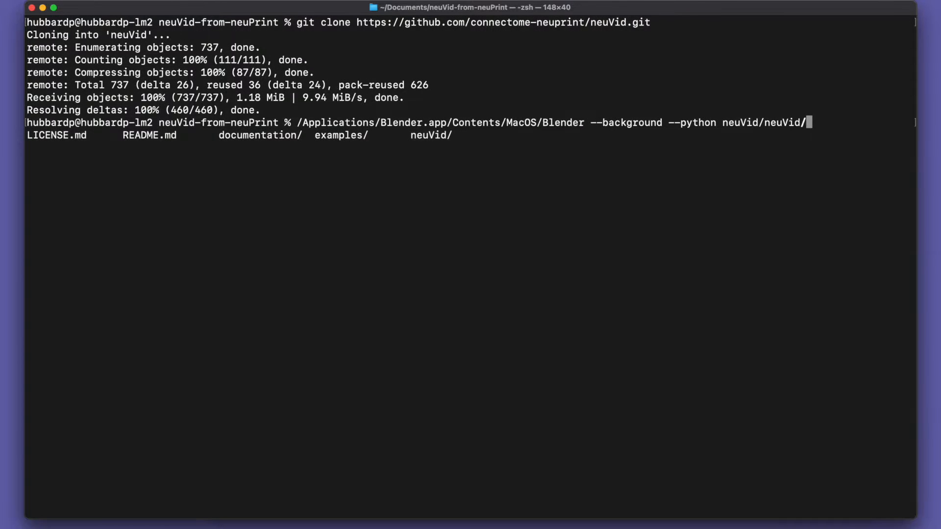
type("importNg.py")
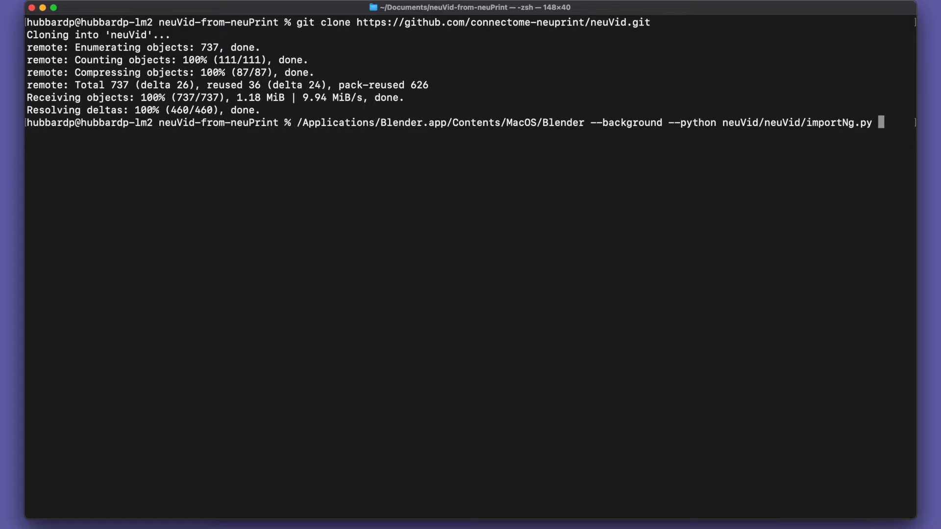
type("-- -o")
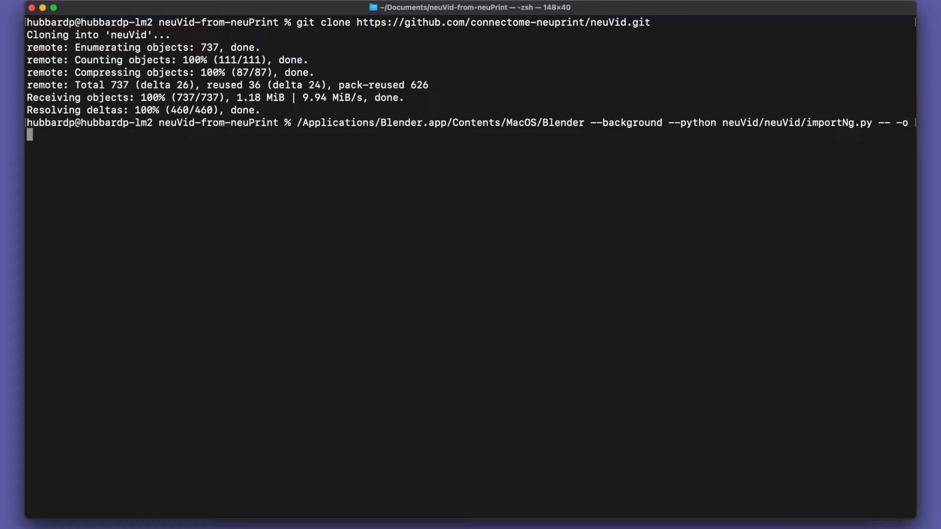
type("ex1.js")
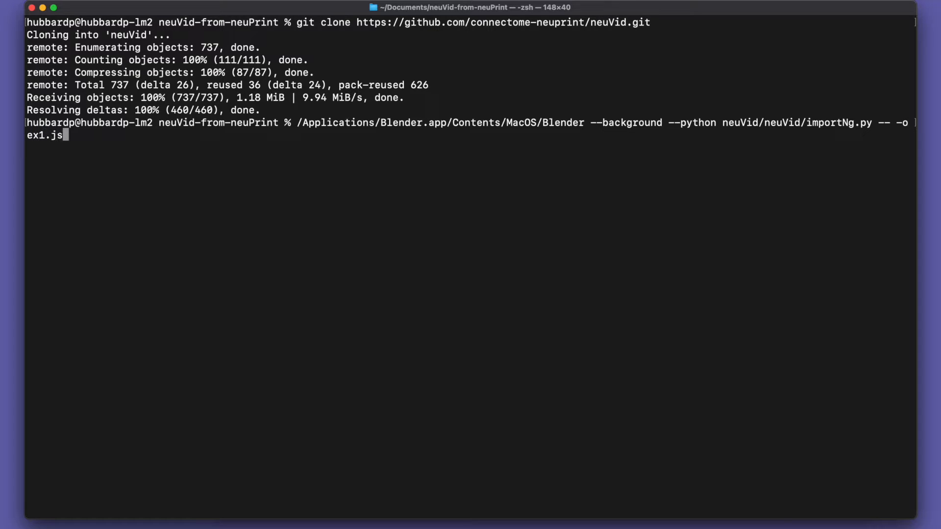
key("Return")
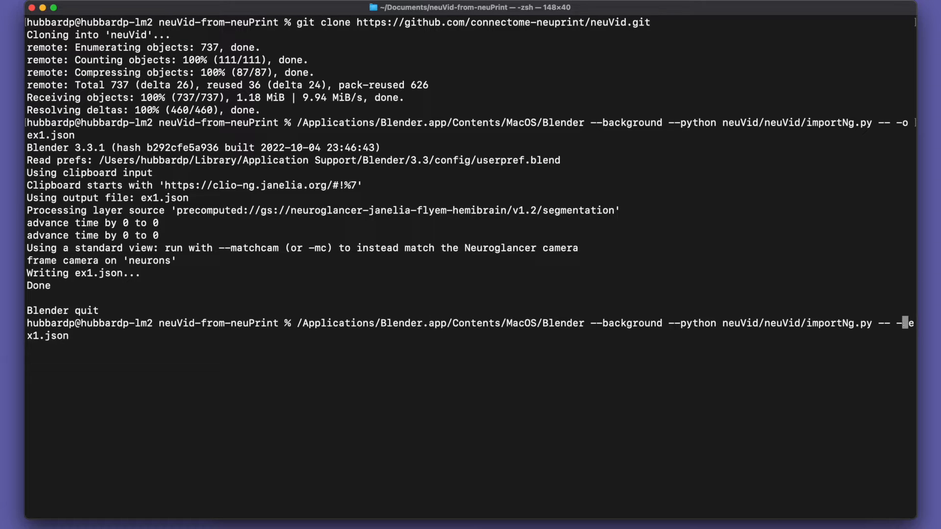
type("i")
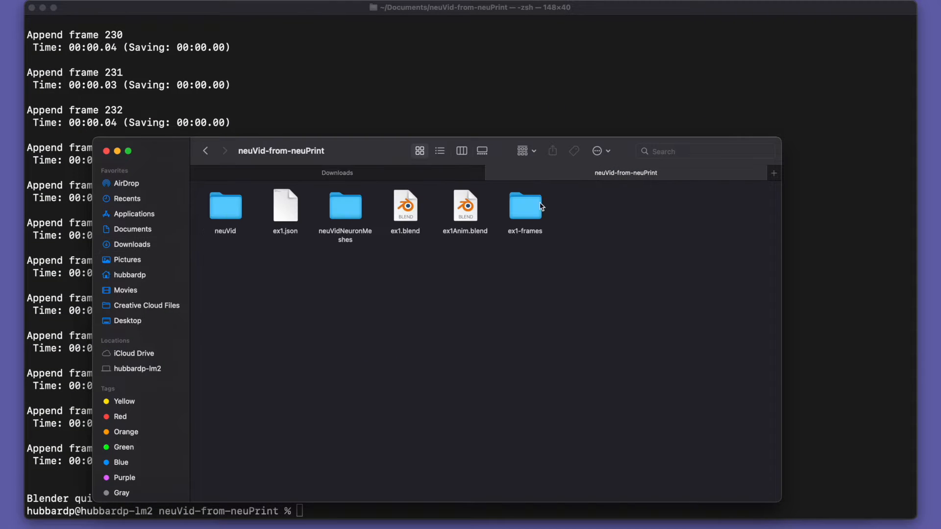
- Open an item in the neuVid-from-neuPrint Finder window
double_click(525, 205)
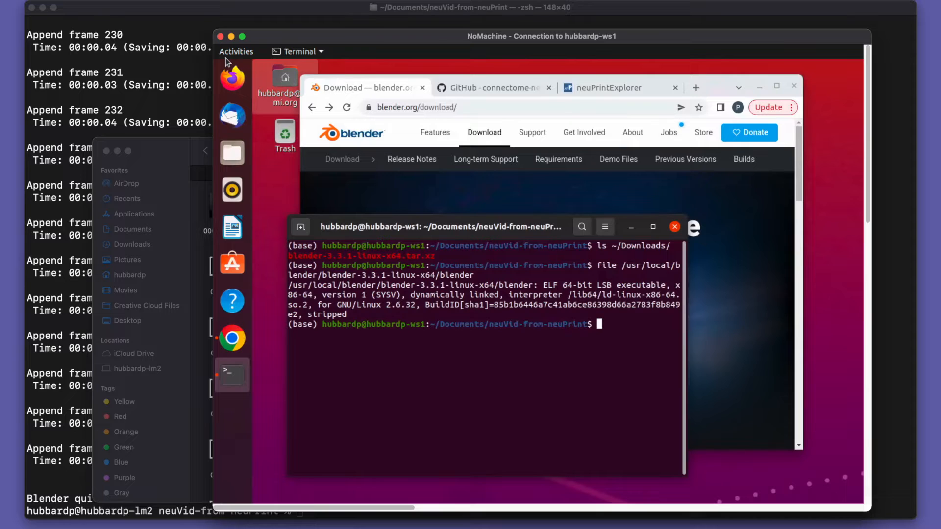
mouse_move(521, 217)
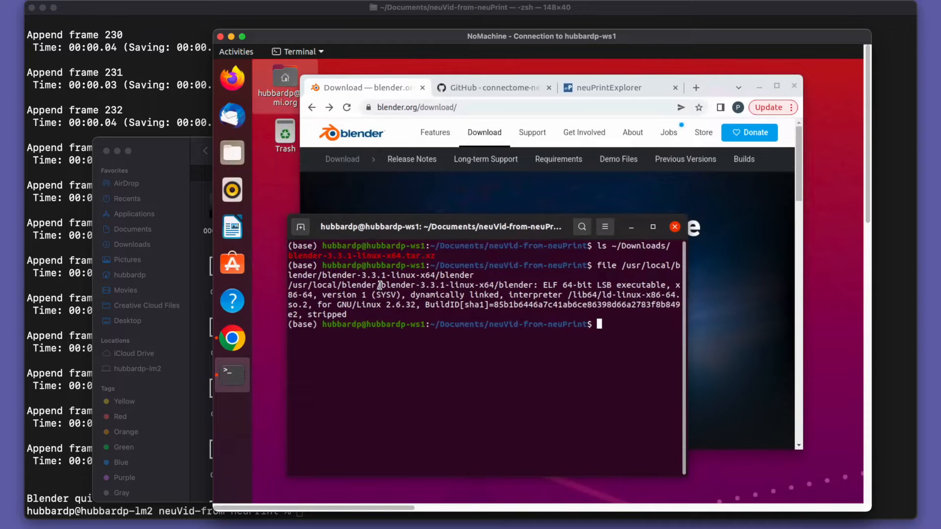
mouse_move(468, 331)
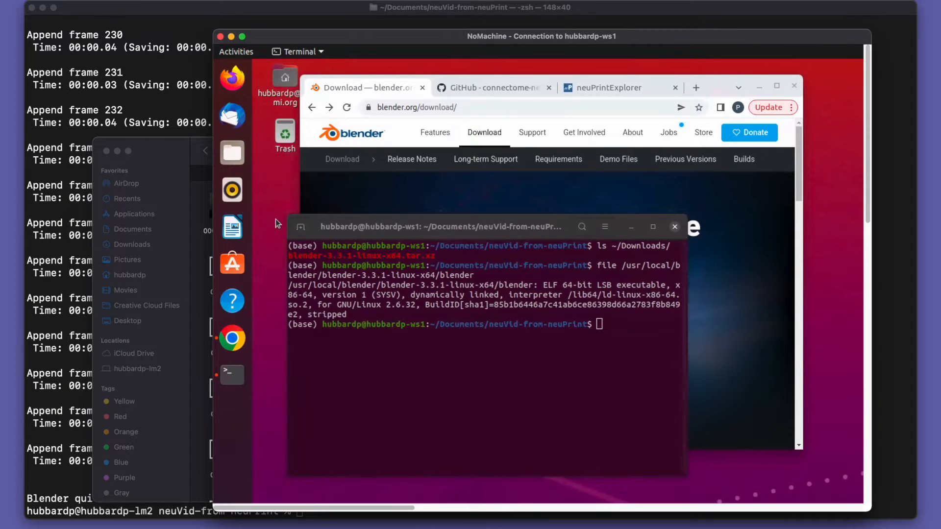
mouse_move(439, 413)
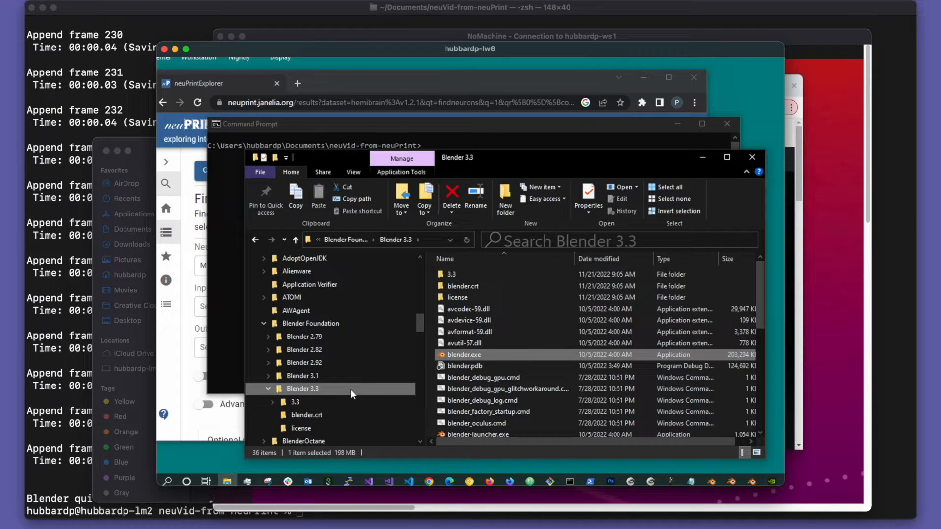
mouse_move(357, 382)
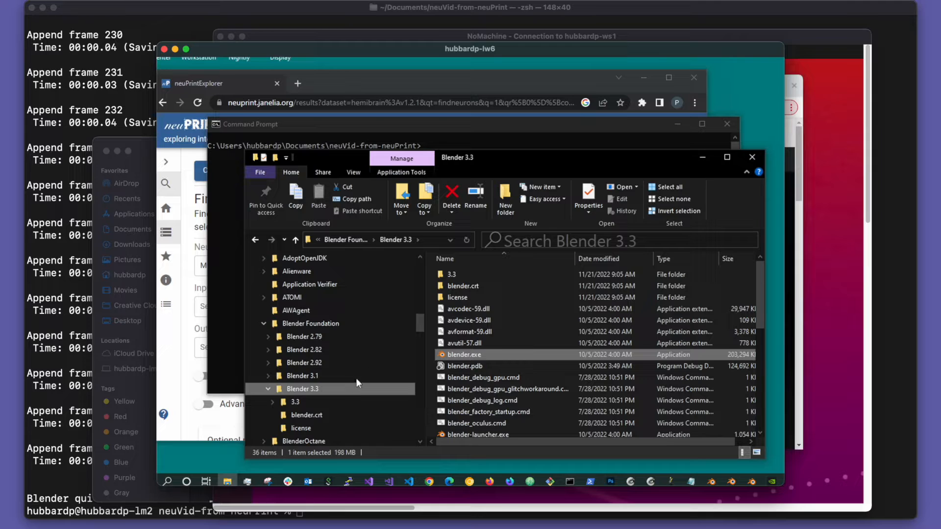
- Bring the Command Prompt window in neuVid-from-neuPrint to the front
left_click(372, 240)
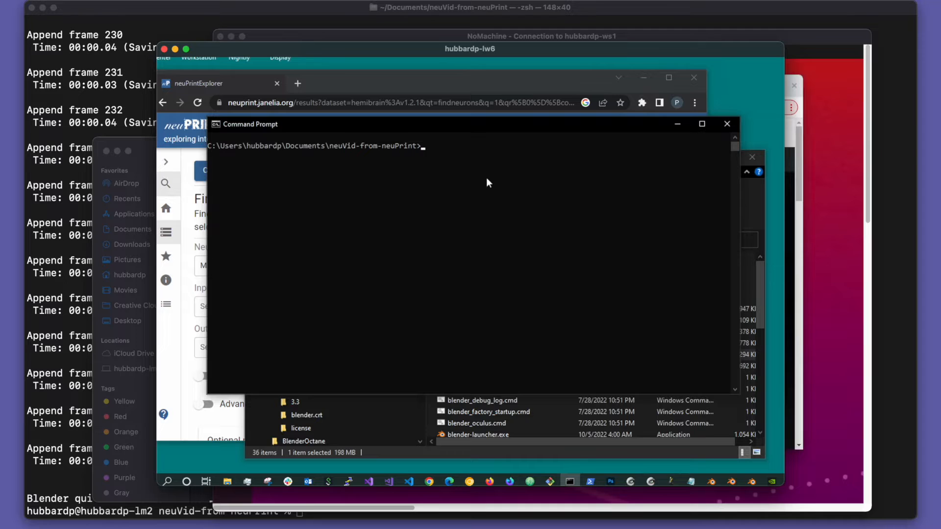
- Type the Blender 3.3 blender.exe importNg.py command that outputs ex1.json
type("\"C:\\Program Files\\Blender Foundation\\Blender 3.3\\blender.exe\" --background --python neuVid\\neuVid\\importNg.py -- -o ex1.json")
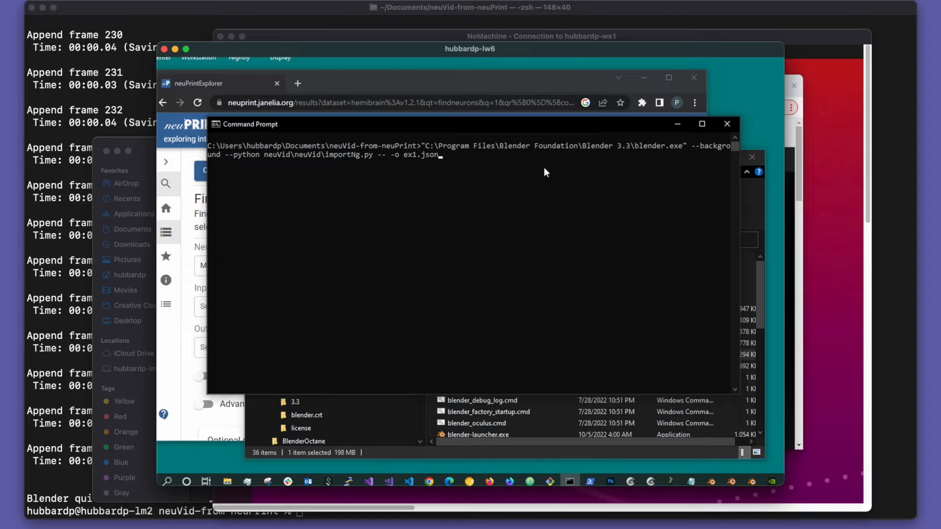
mouse_move(423, 148)
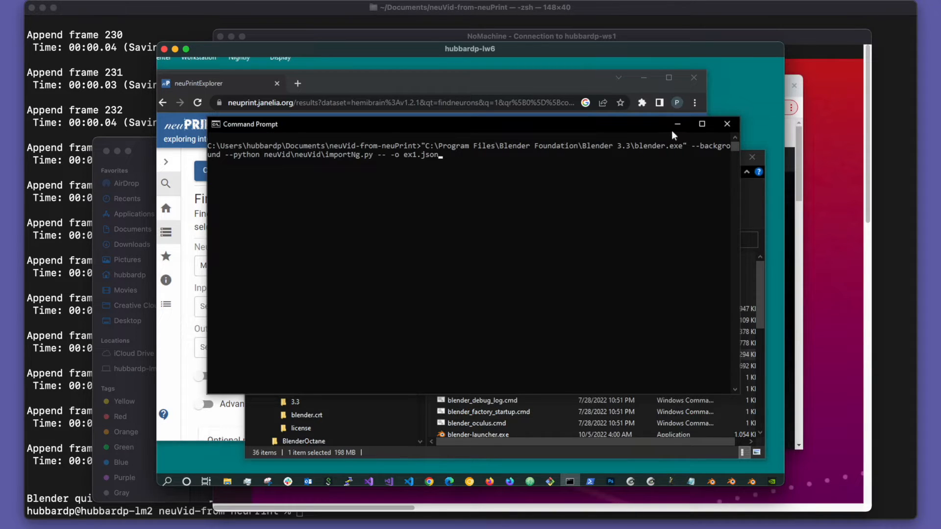
mouse_move(685, 149)
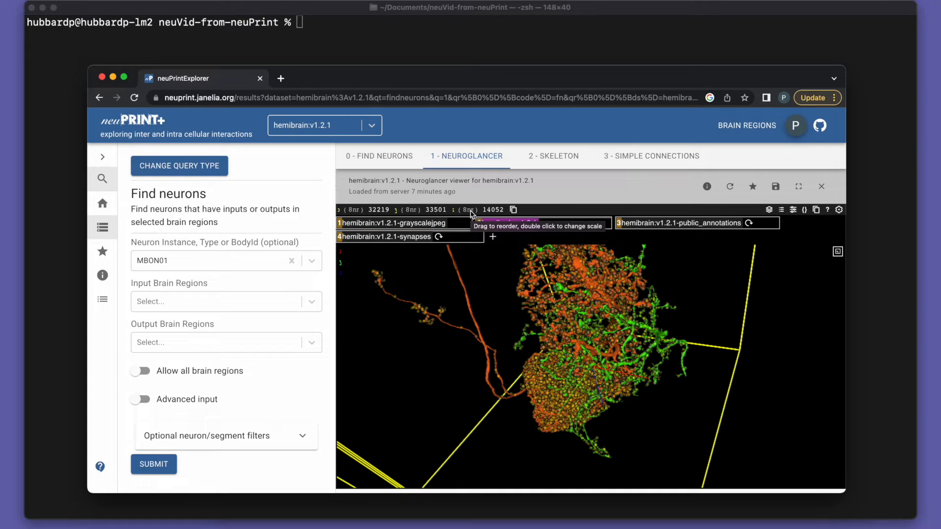
- Inspect MBON01's downstream neuron 644529212 skeleton, return to Neuroglancer, then bring Terminal forward
left_click(379, 156)
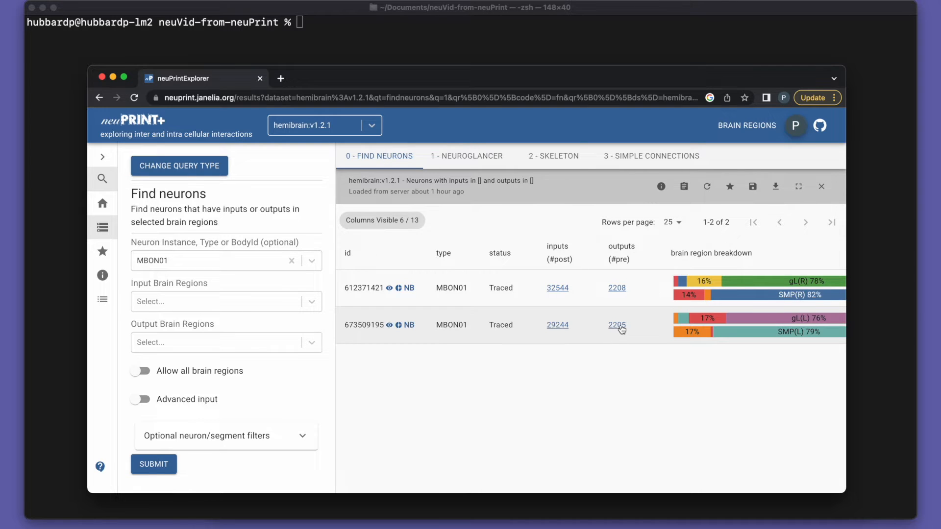
left_click(617, 326)
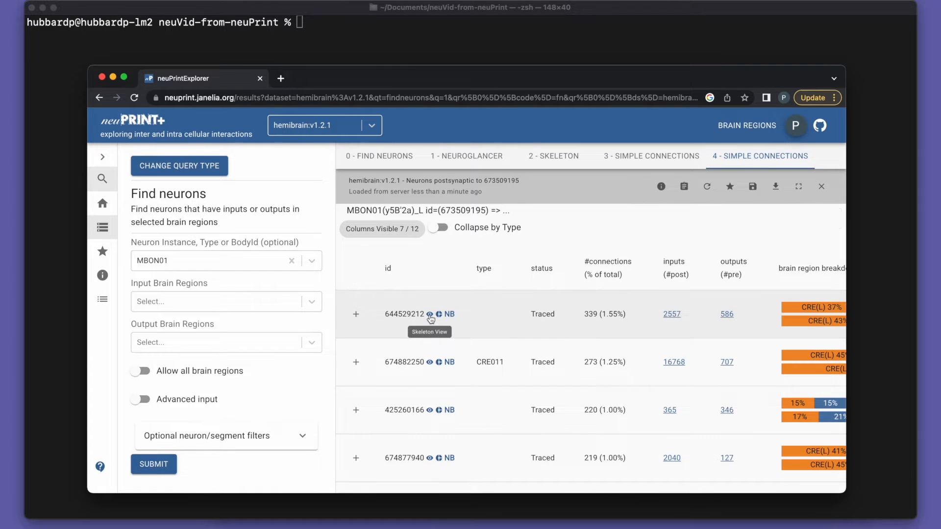
left_click(428, 314)
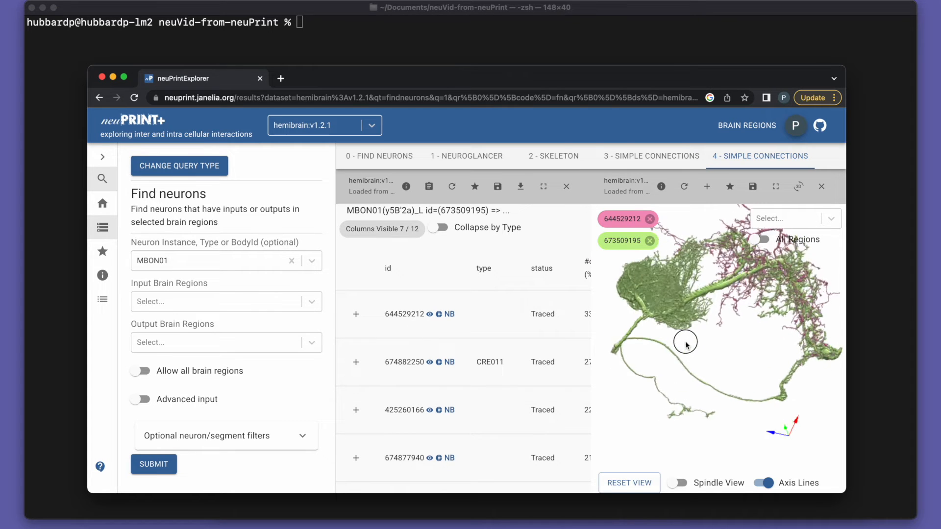
left_click_drag(685, 345, 713, 275)
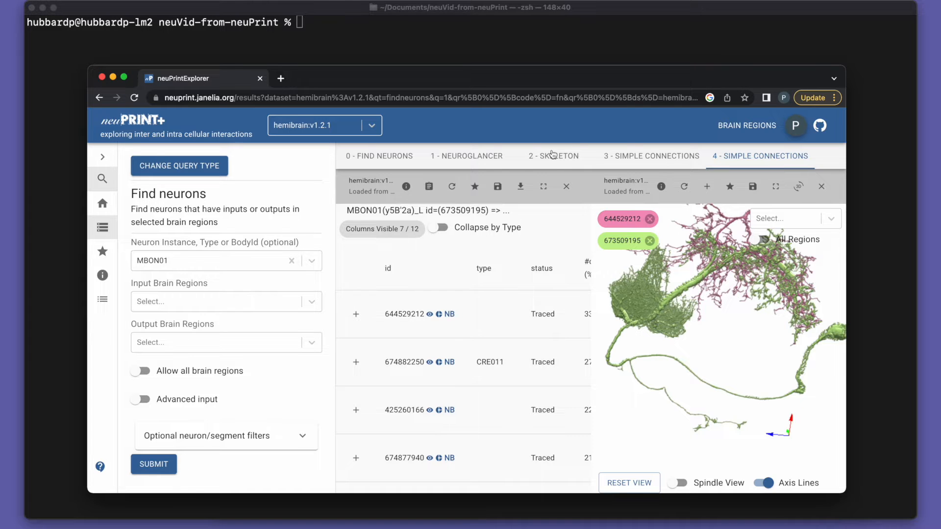
left_click(465, 156)
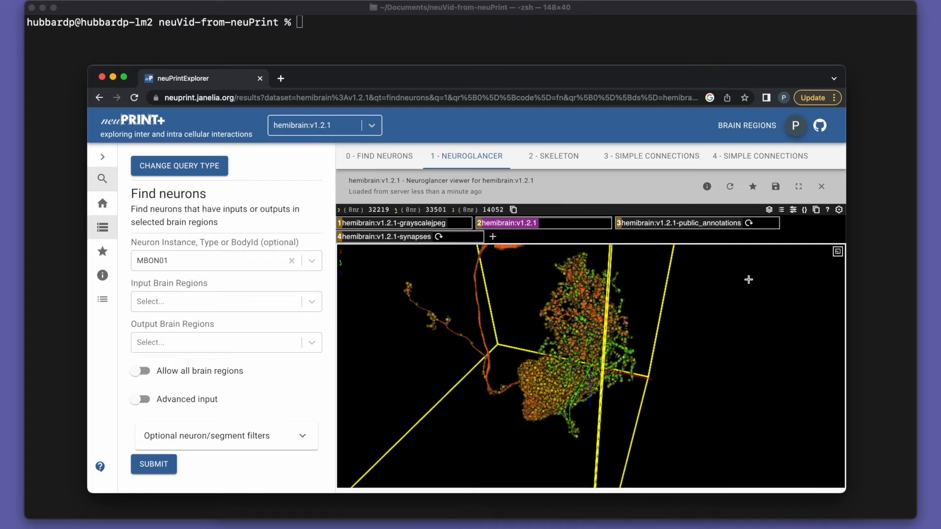
mouse_move(400, 307)
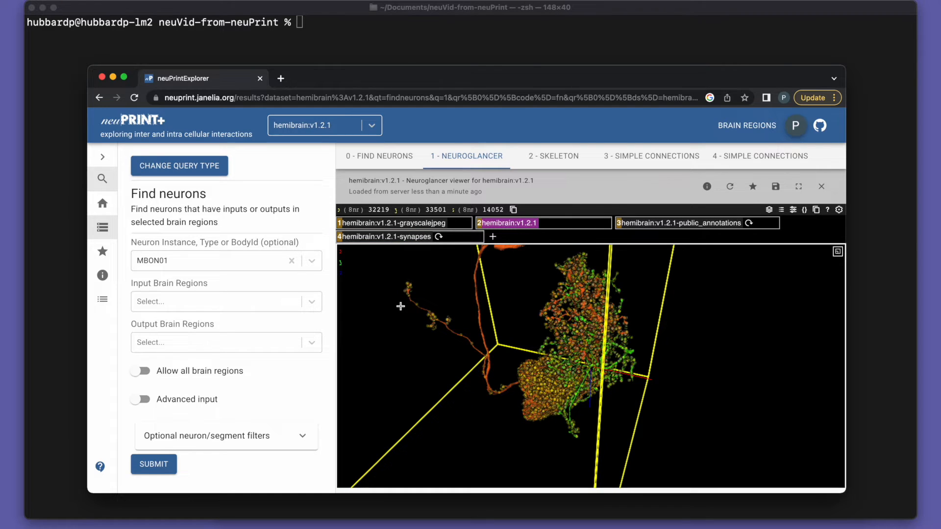
left_click(816, 209)
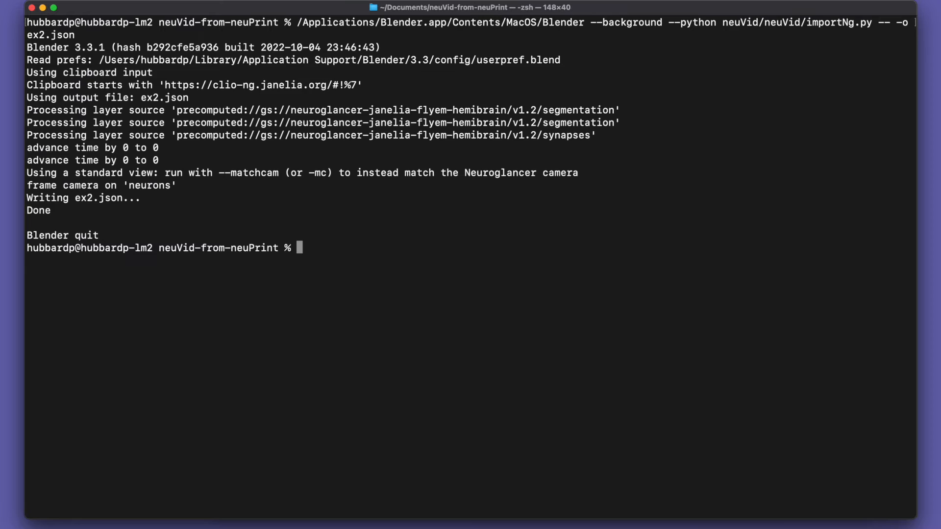
- Run importNg.py to write ex2.json, then importMeshes.py to build ex2.blend headlessly
type("/Applications/Blender.app/Contents/MacOS/Blender --background --python neuVid/neuVid/importNg.py -- -o ex2.json")
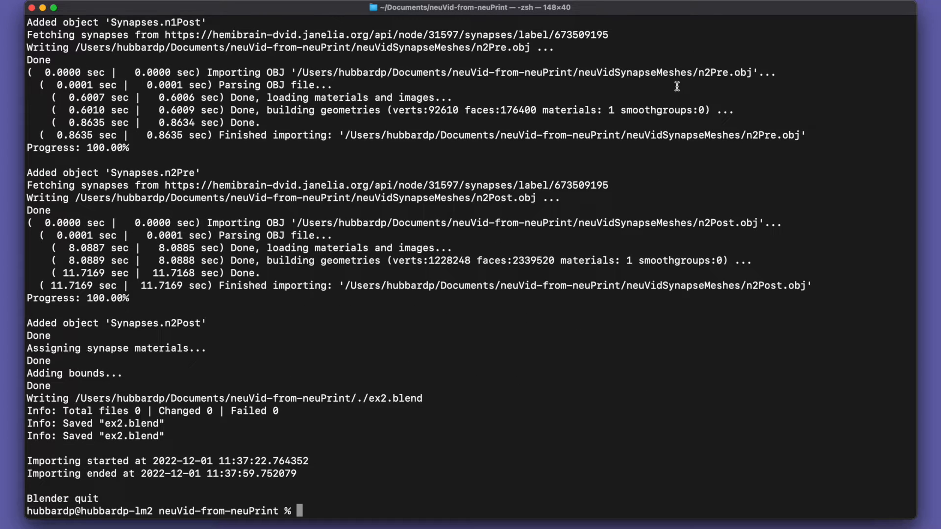
type("/Applications/Blender.app/Contents/MacOS/Blender --background --python neuVid/neuVid/importMeshes.py --i ex2.json")
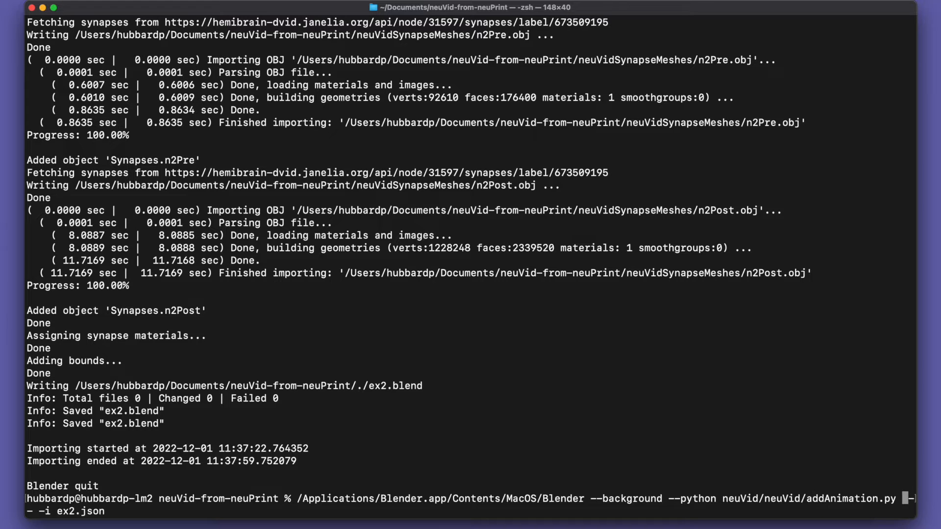
- Run addAnimation.py on ex2.json to save ex2Anim.blend, then launch Blender.app
key("Return")
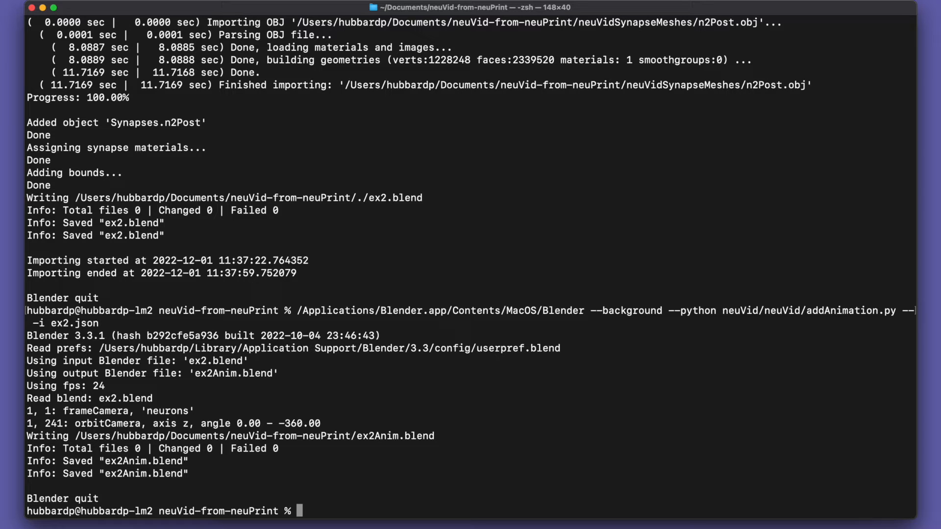
type("blender.app")
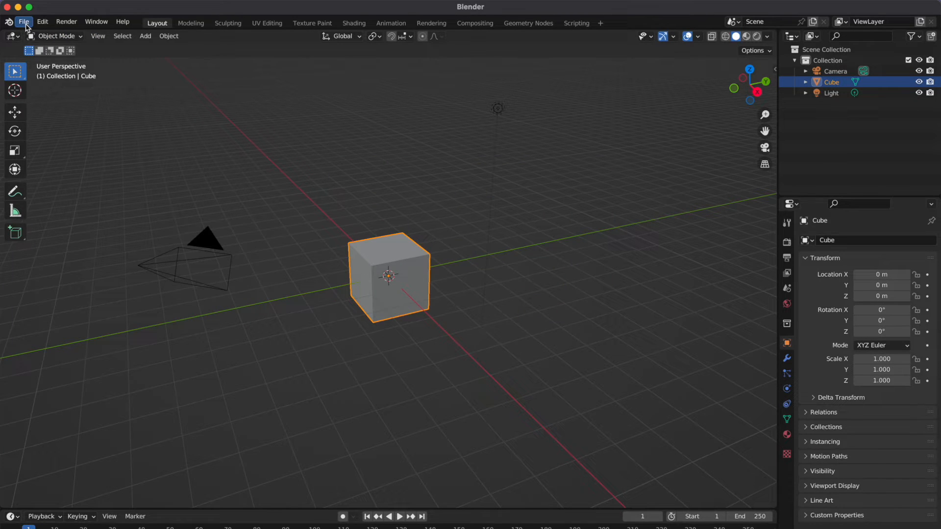
- Open ex2Anim.blend through File > Open
left_click(24, 22)
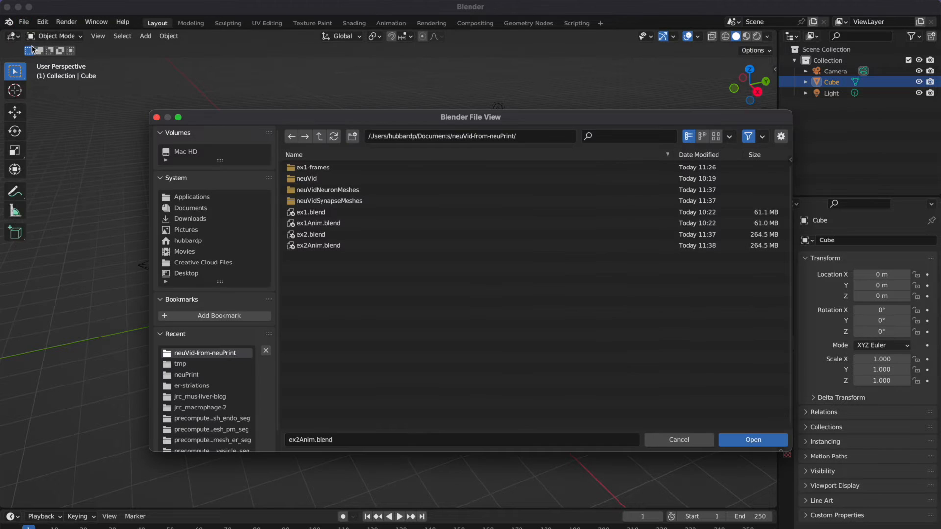
left_click(317, 245)
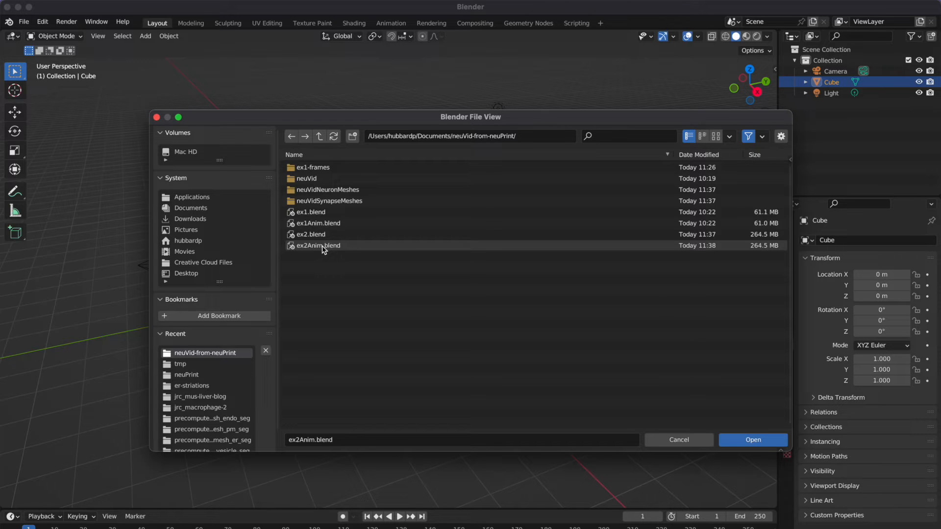
left_click(318, 246)
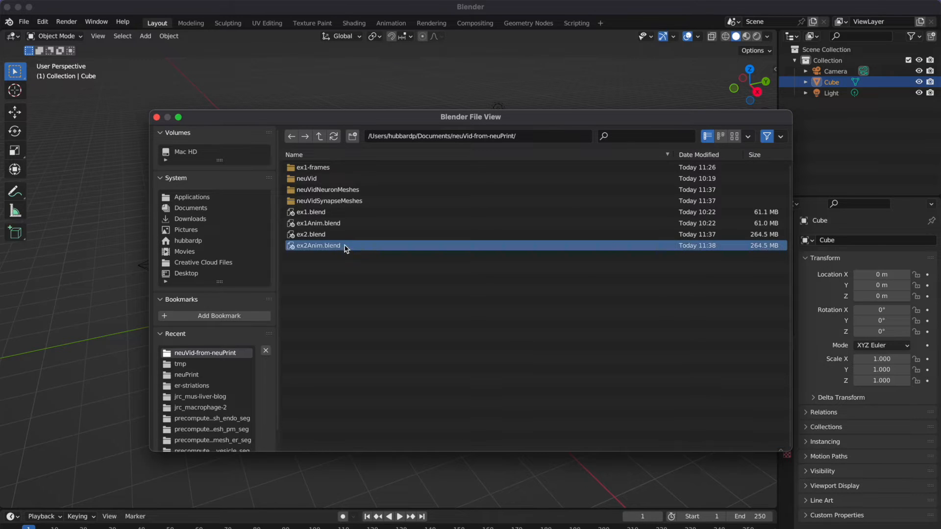
double_click(317, 246)
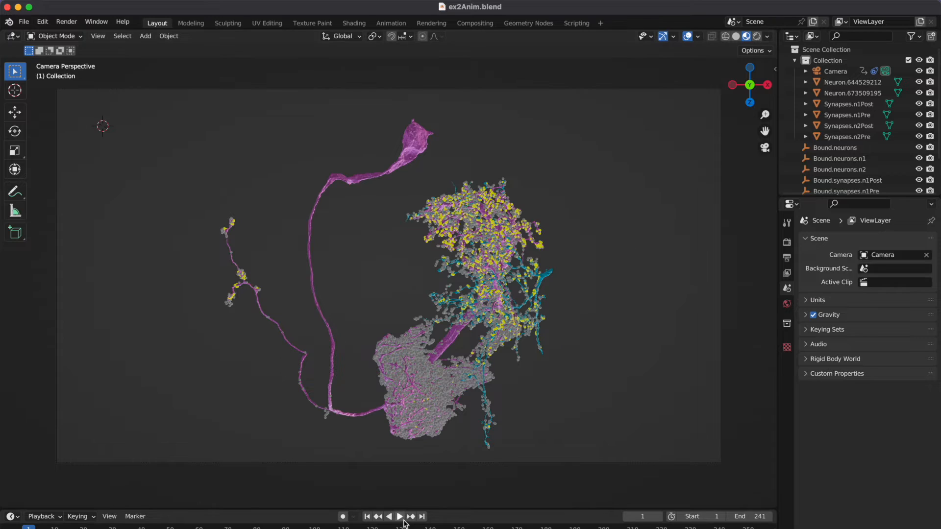
- Play the orbiting camera animation of the neurons and synapses in the timeline
left_click(400, 516)
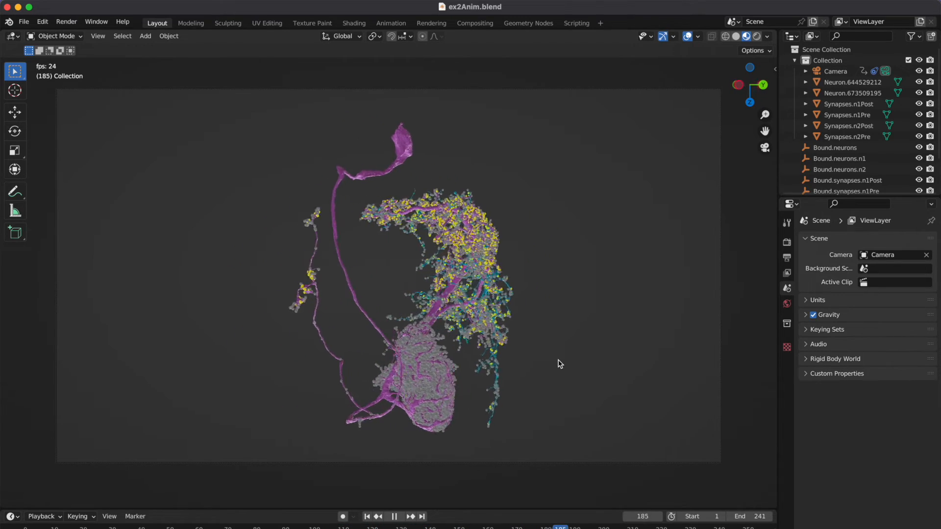
left_click(393, 516)
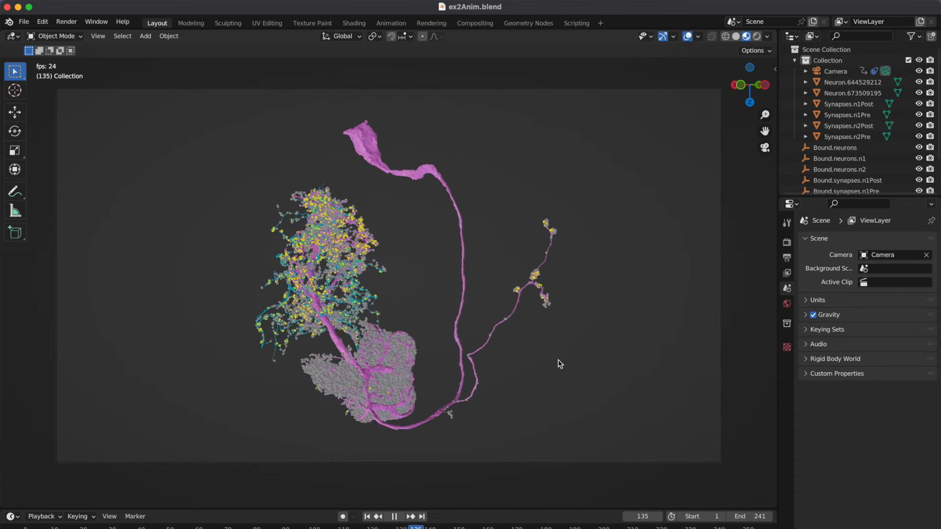
left_click(394, 516)
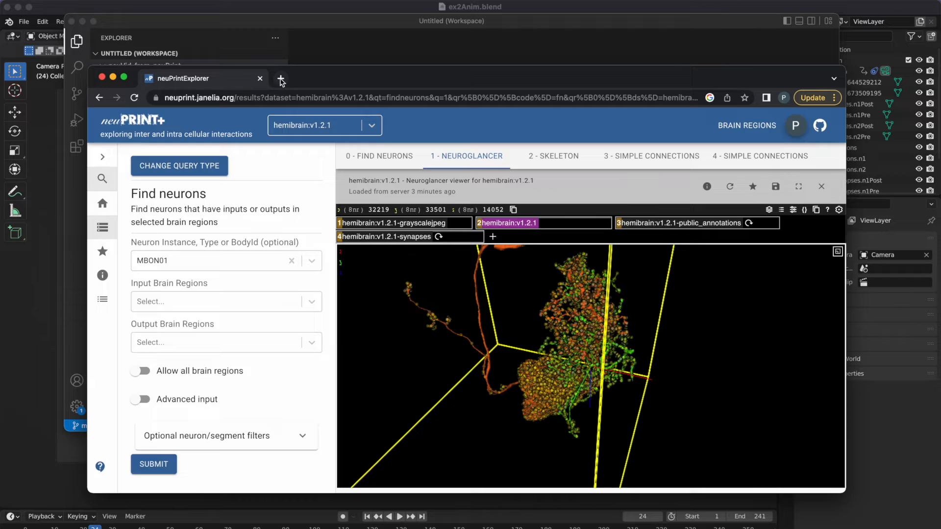
- Open a new Chrome tab for the code.visualstudio.com website
left_click(280, 78)
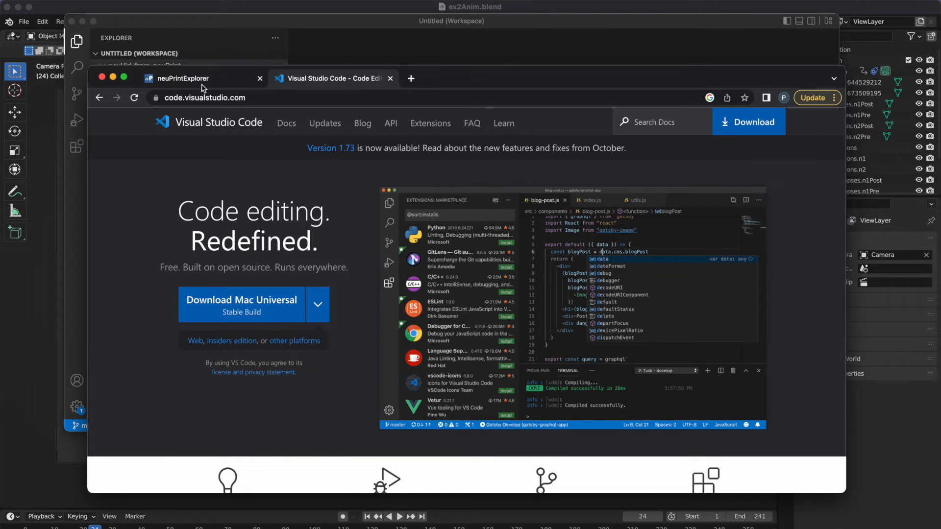
left_click(180, 78)
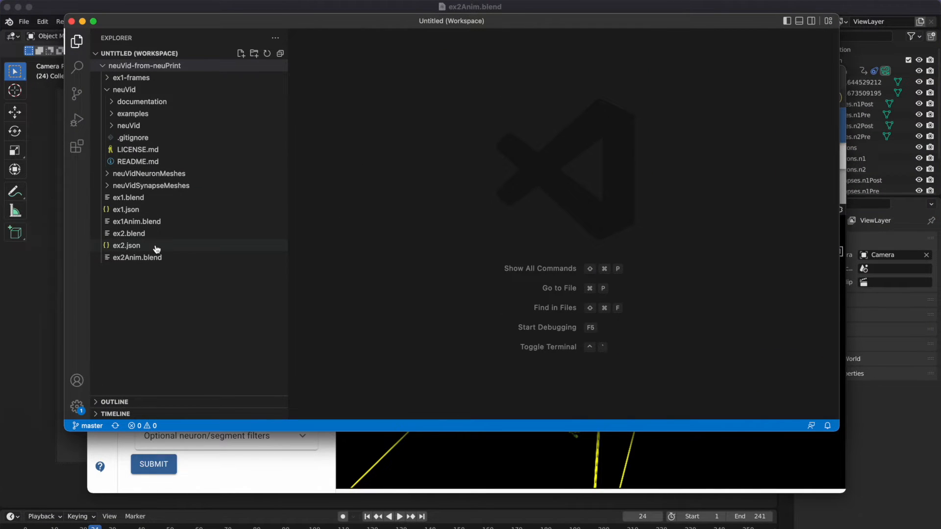
- Open ex2.json from the Explorer sidebar in the editor
double_click(127, 245)
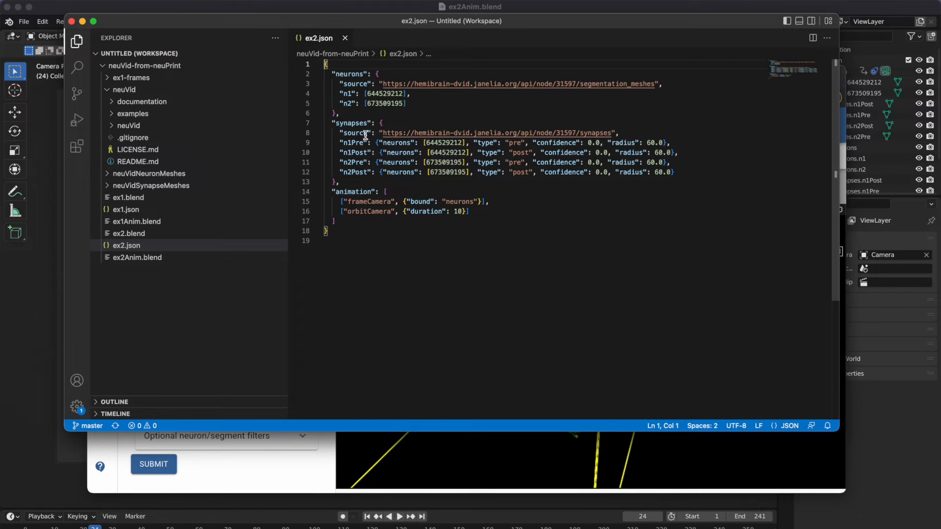
mouse_move(373, 148)
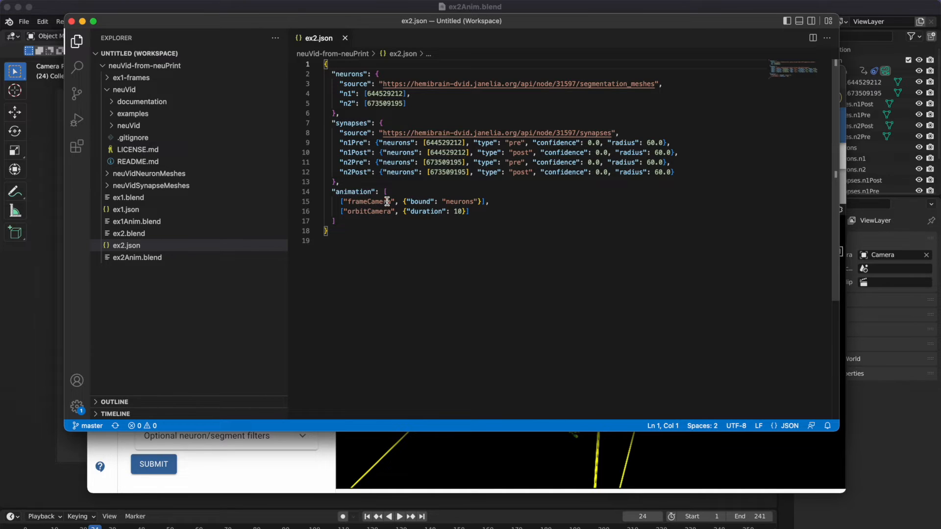
mouse_move(423, 203)
type("// n2 is M")
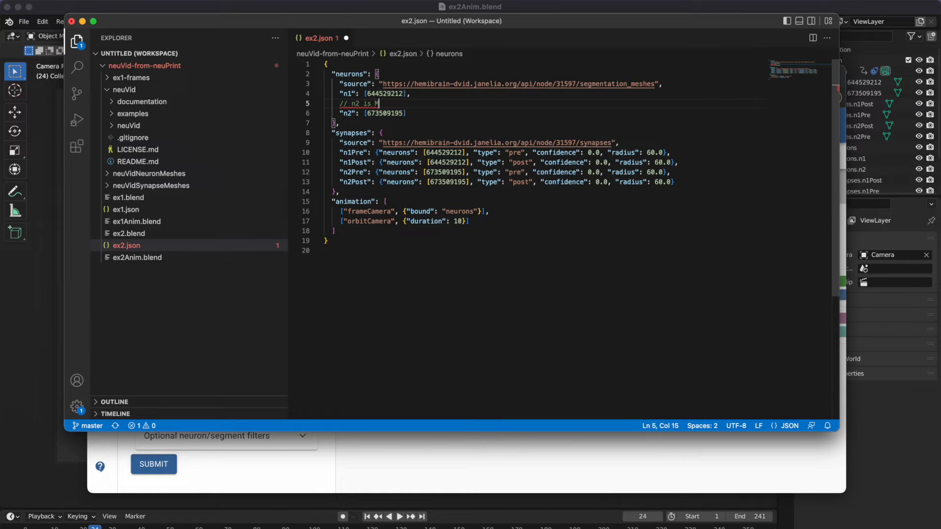
- Add a comment saying n2 is MBON01 and set the language mode to JSON with Comments
type("BON01")
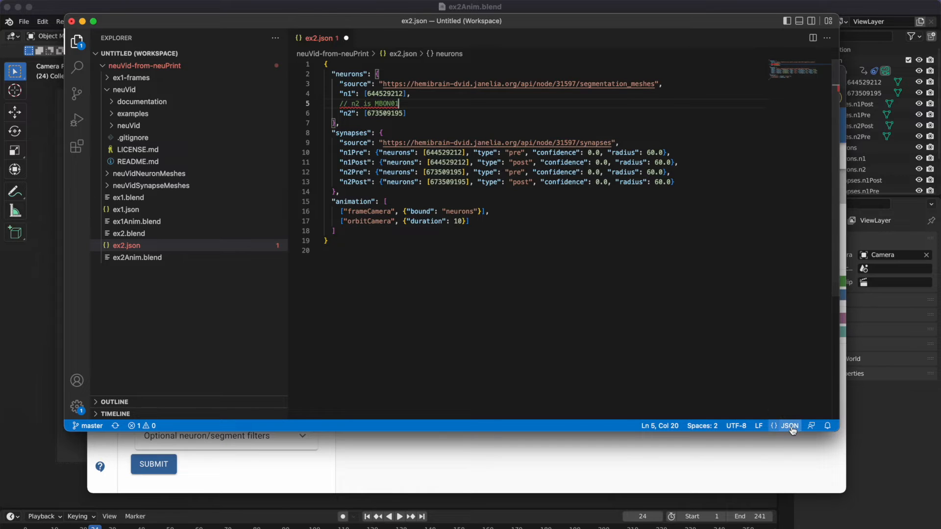
left_click(789, 425)
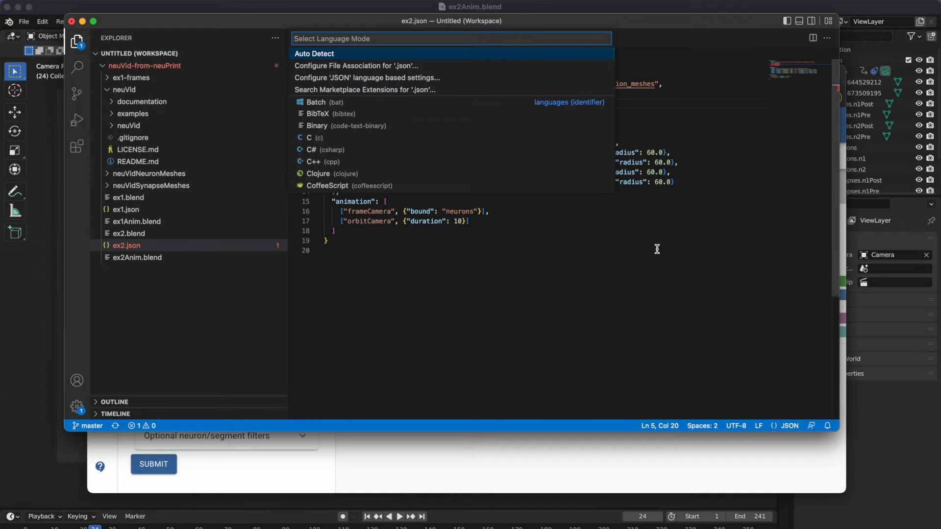
type("json")
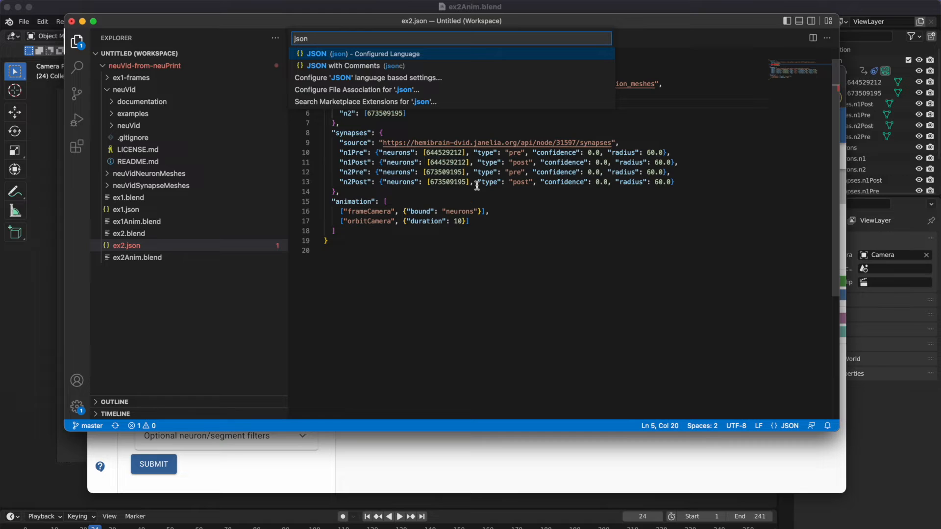
left_click(350, 66)
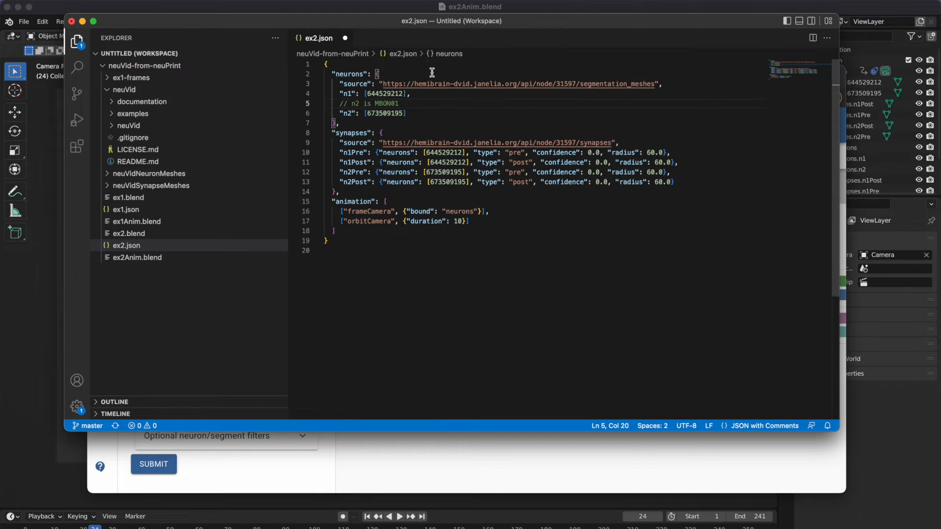
mouse_move(470, 118)
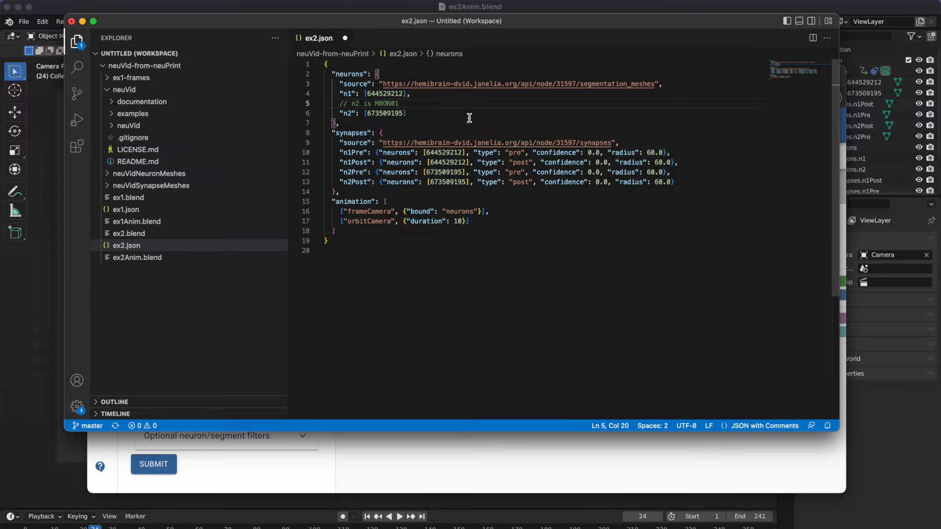
mouse_move(435, 107)
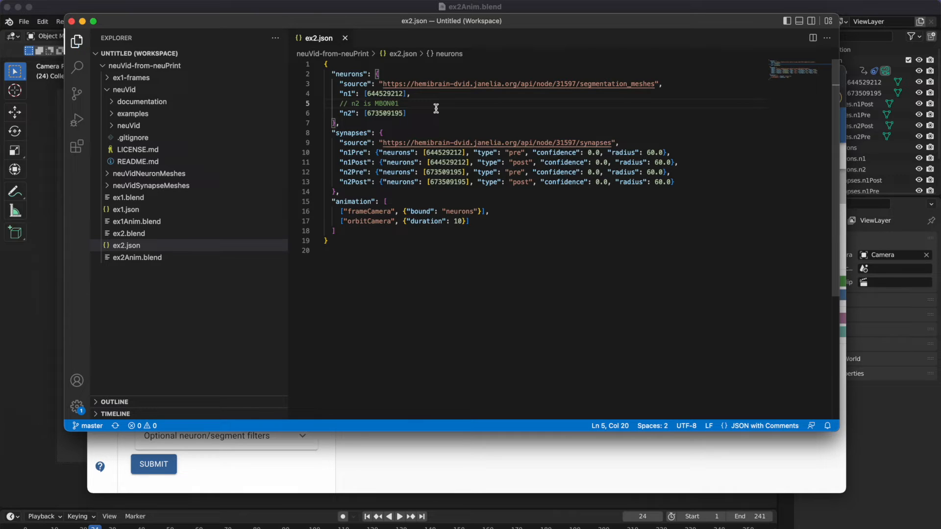
mouse_move(489, 141)
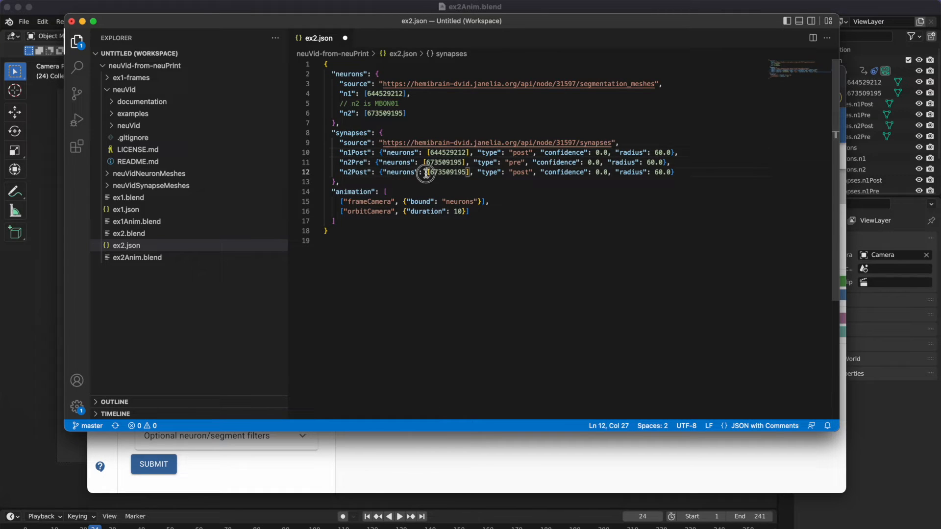
- Delete the n1Pre and n2Post synapse lines, starting at the n2Post line
left_click(426, 172)
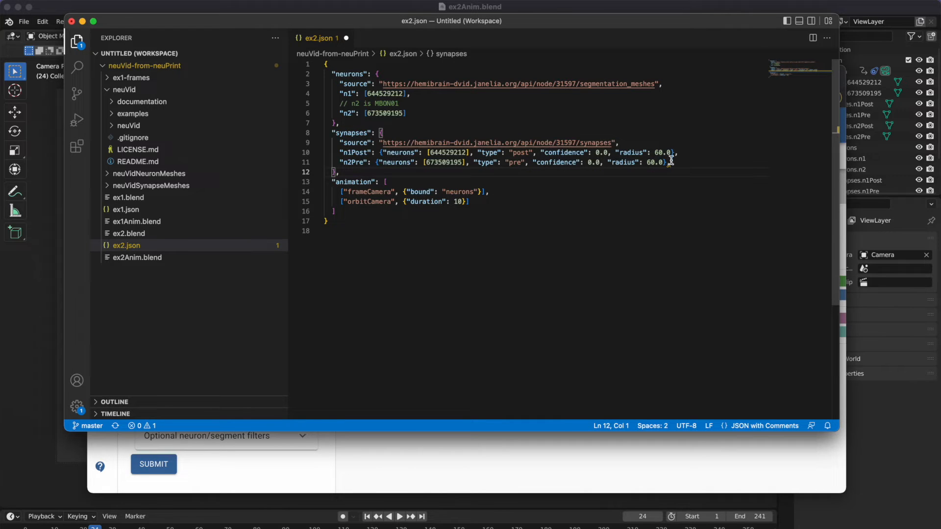
mouse_move(670, 163)
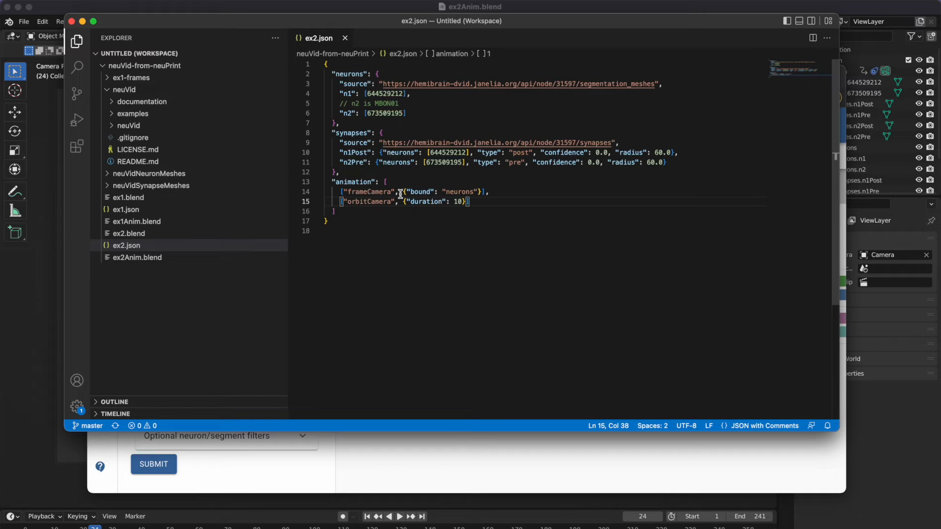
mouse_move(444, 190)
type(",")
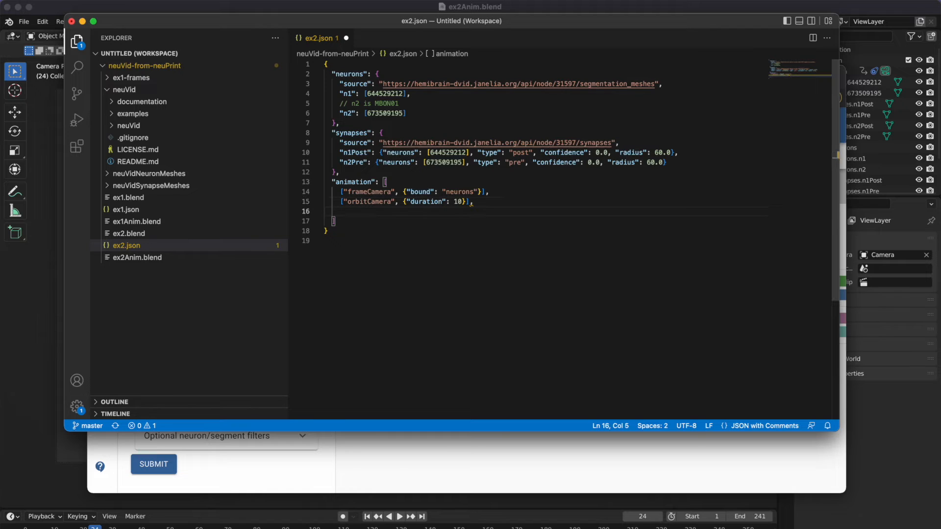
- Type ["fade", {"meshes": "neurons.n1", "startingAlpha": 0, "endingAlpha": 1, "duration": 2}]
type("\"fa\"]")
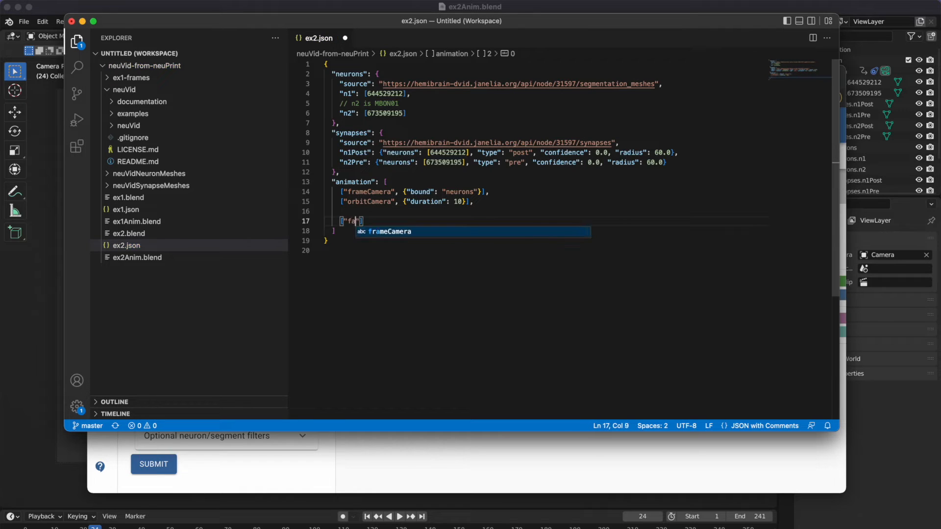
type("de")
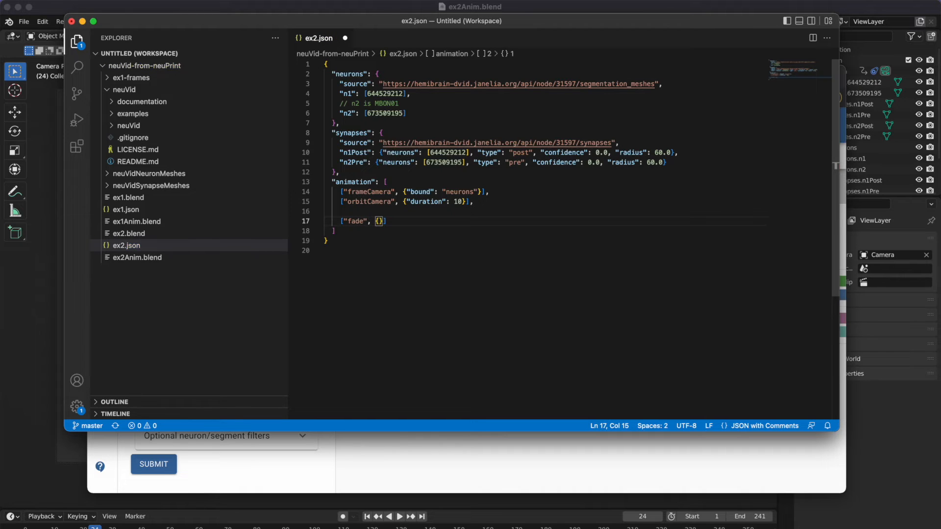
type("meshes\":")
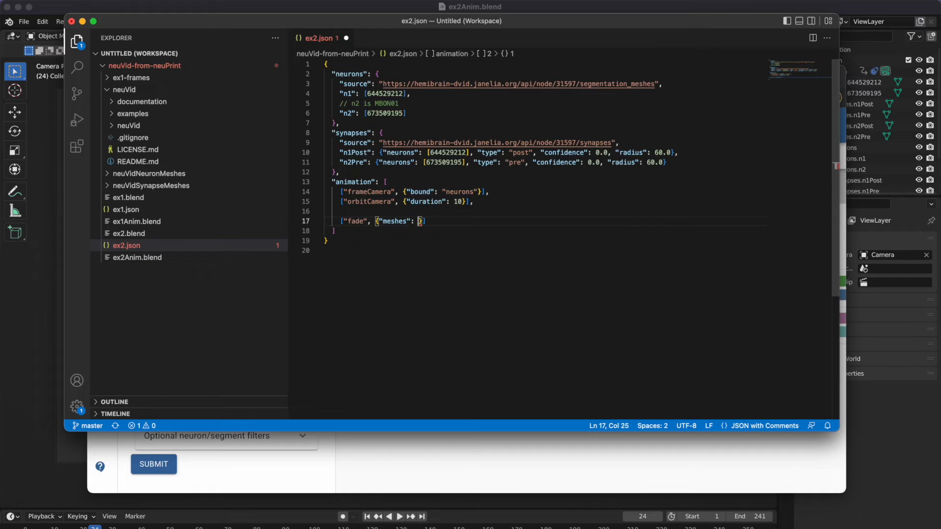
type("\"\"")
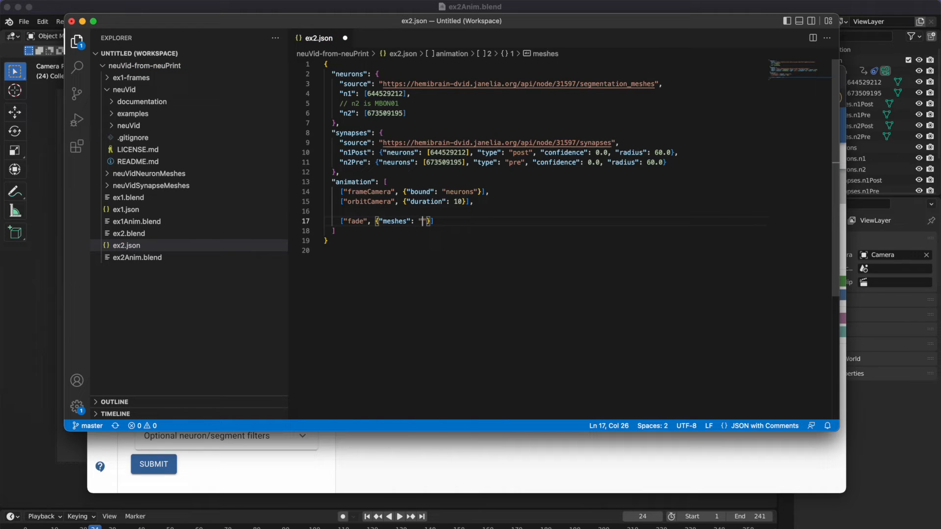
type("neurons")
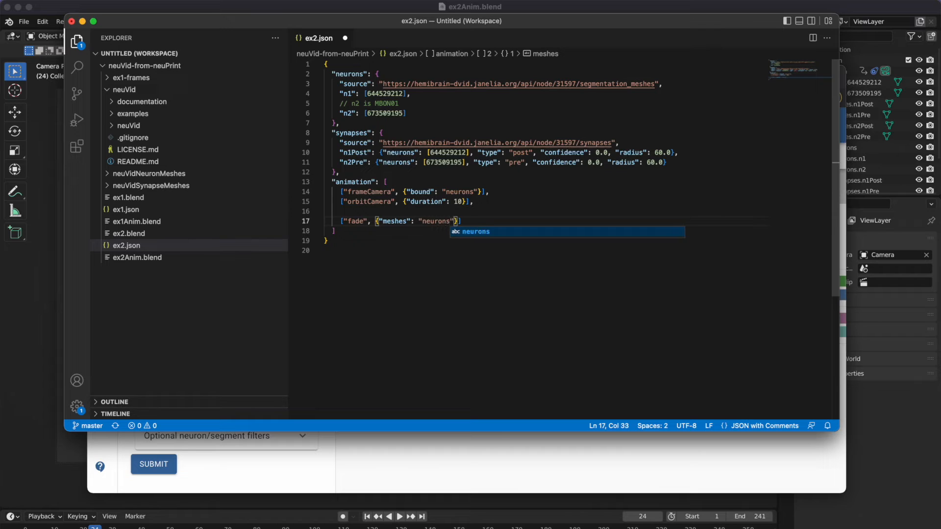
type(".n1")
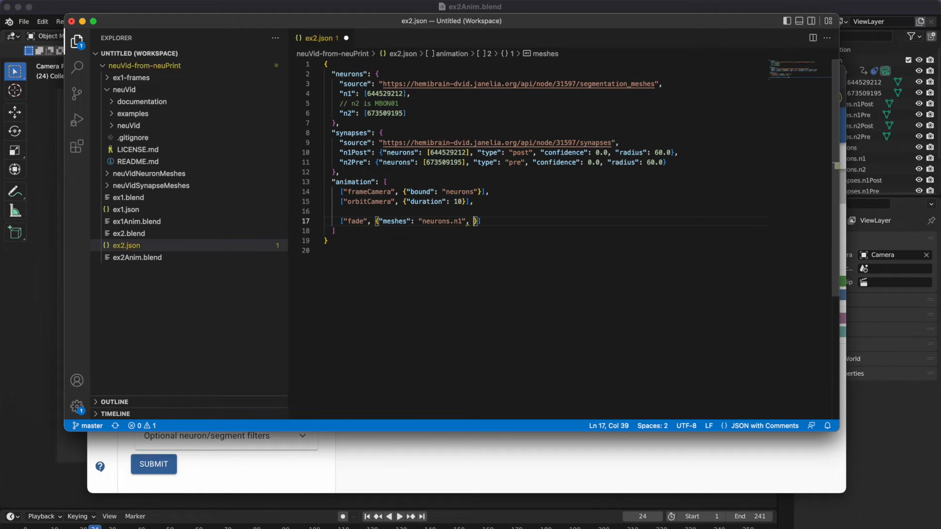
type("\"starti\"")
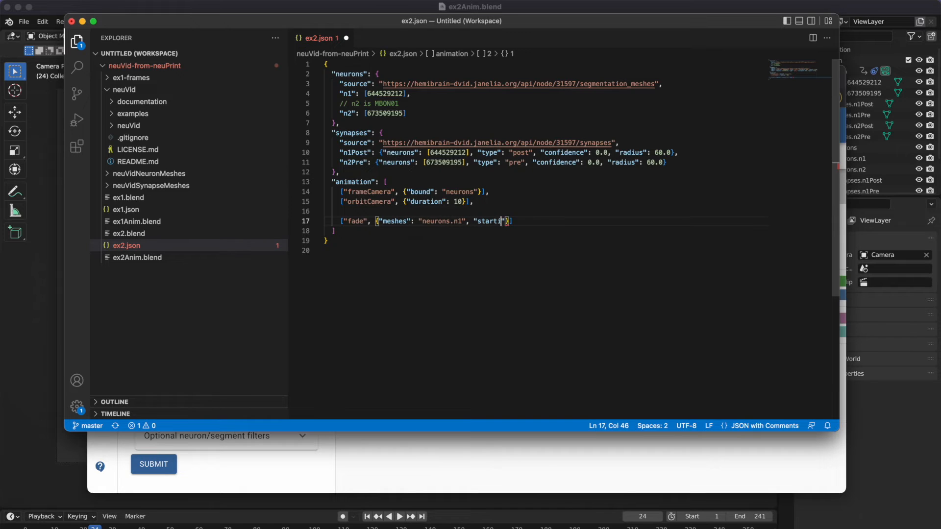
type("ngAlphas")
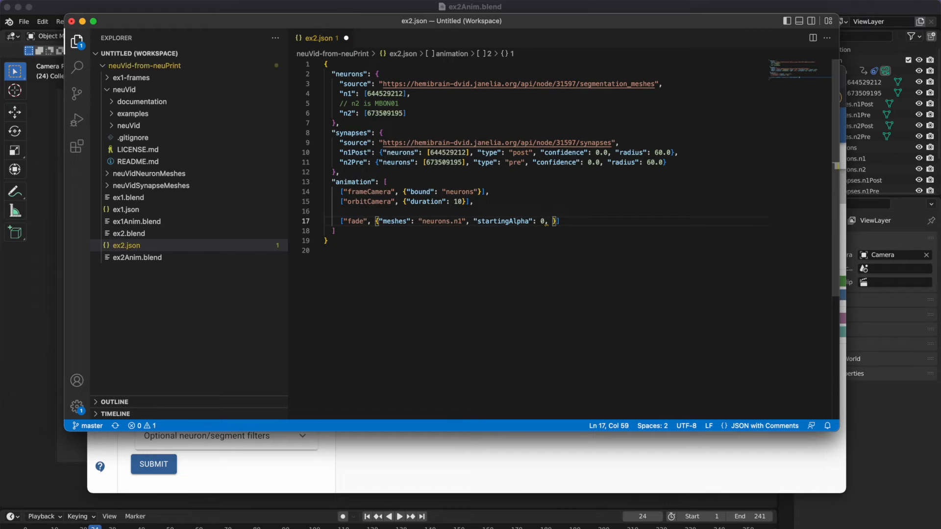
type("edn")
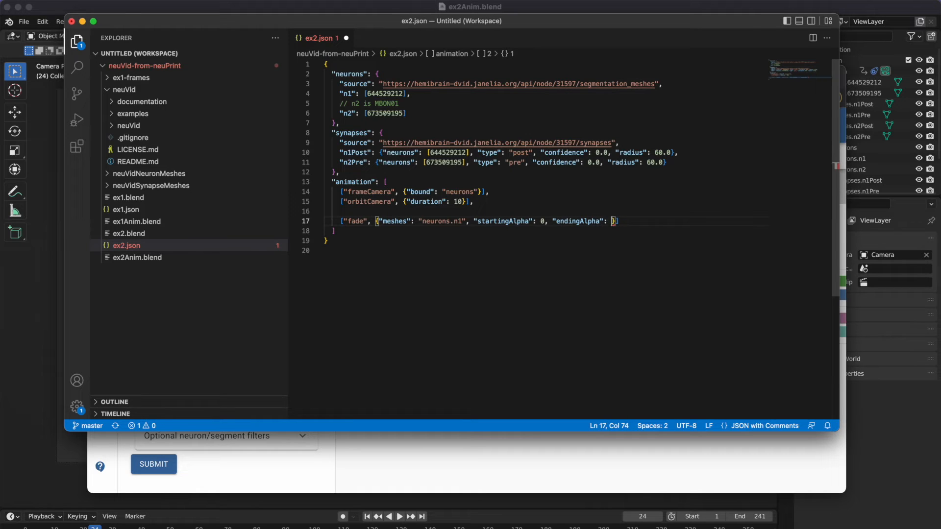
type("1, \"duration\":")
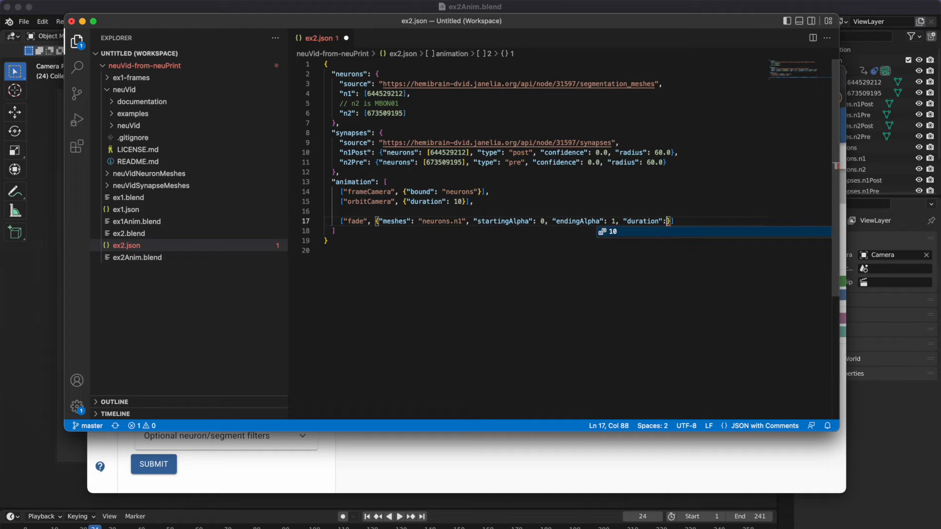
type("2")
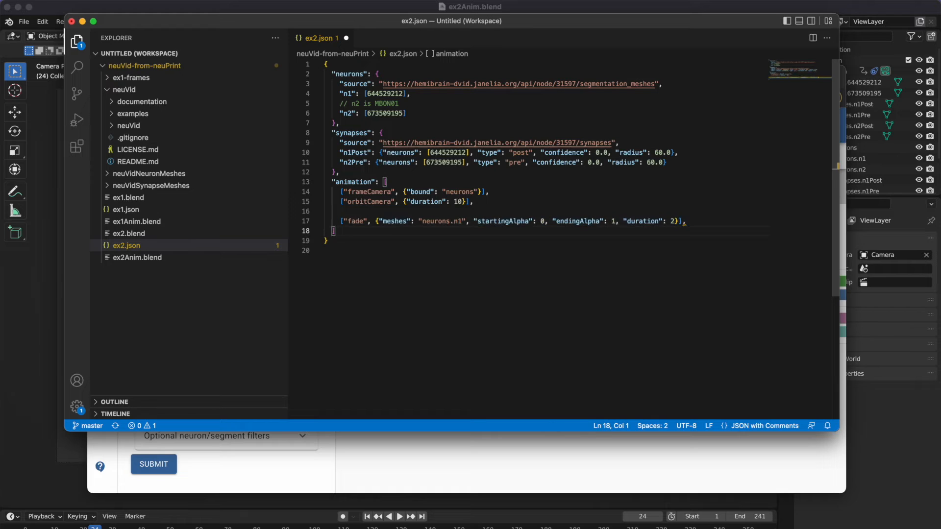
- Change the first copied fade entry's mesh to synapses.n1Post
double_click(438, 231)
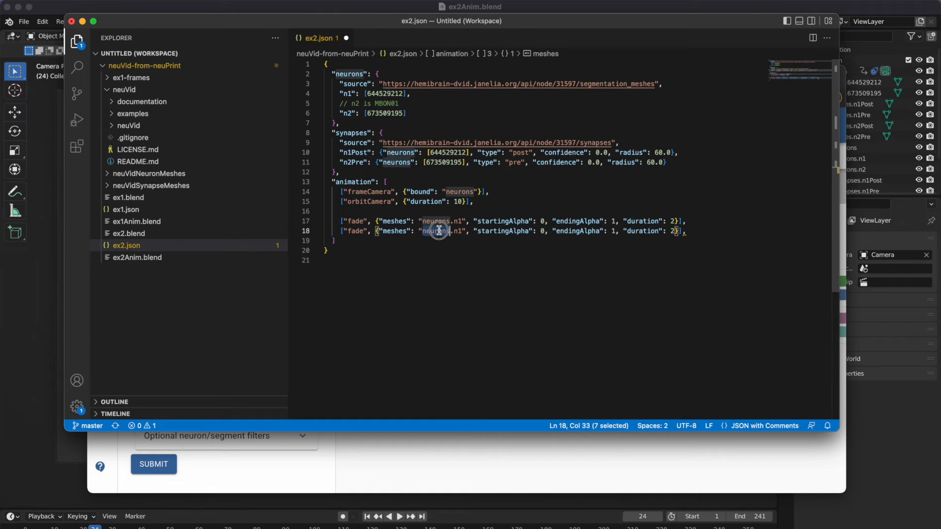
type("synaps")
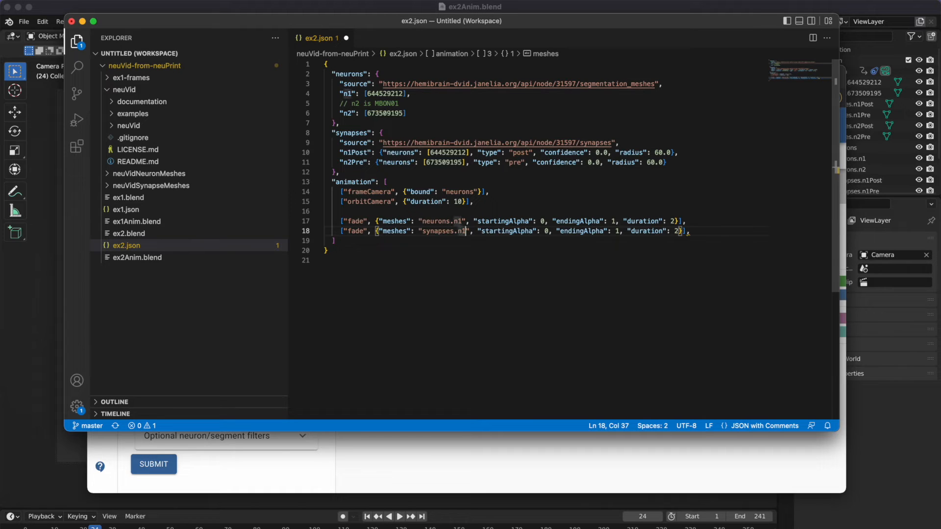
type("Post")
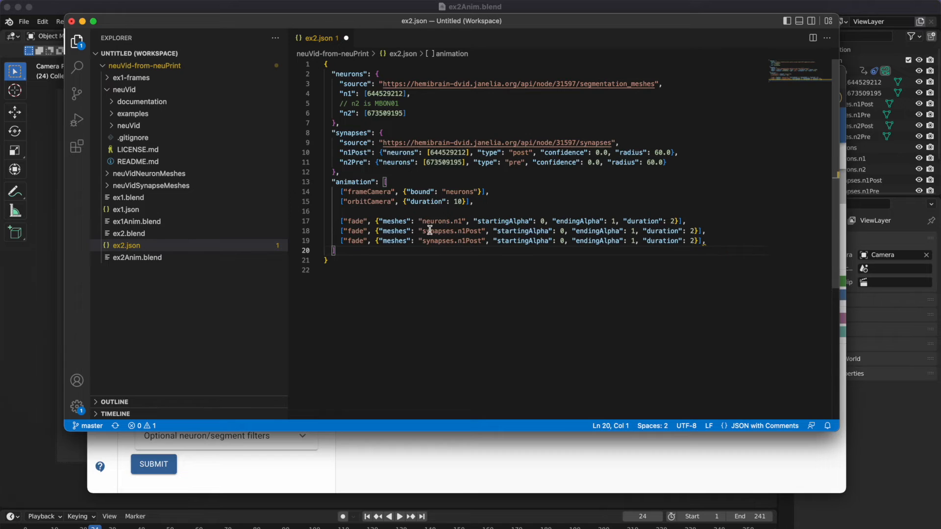
- Change the third fade entry to synapses.n2Pre and remove its trailing comma
double_click(470, 241)
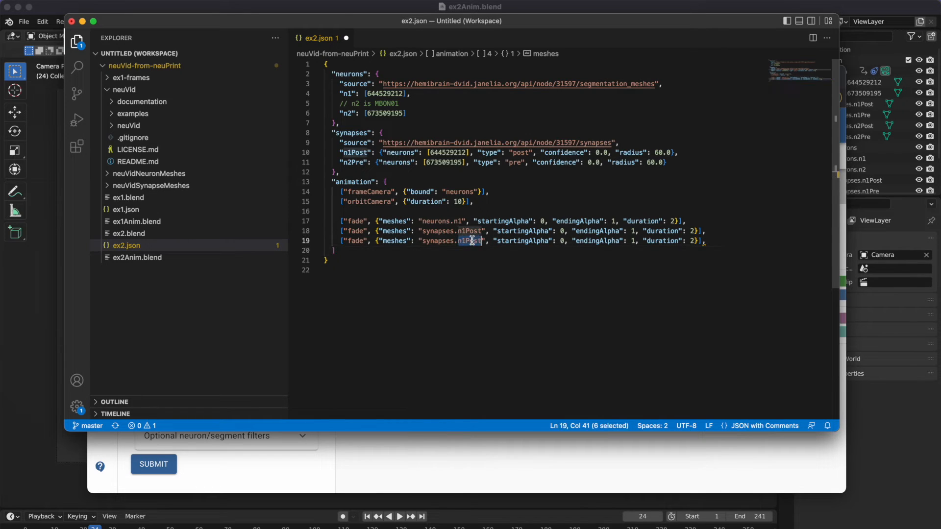
type("n2Pre")
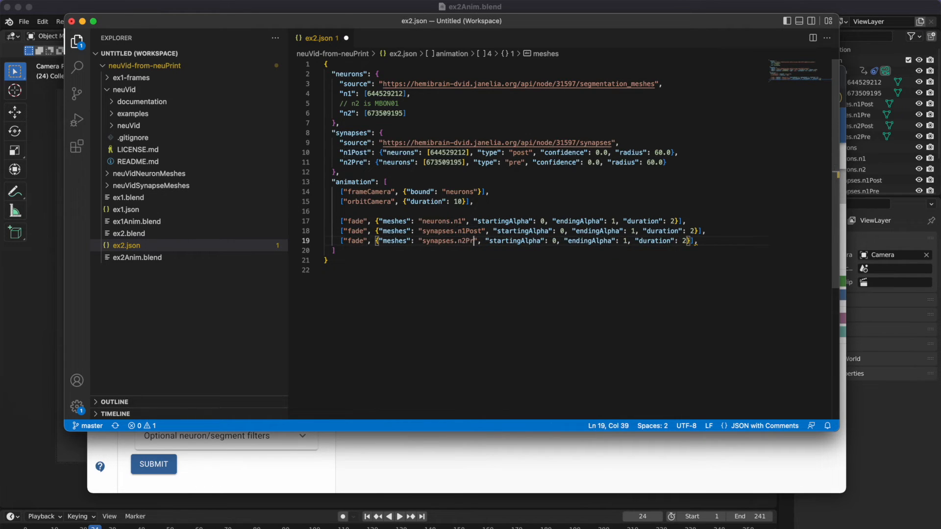
type("e")
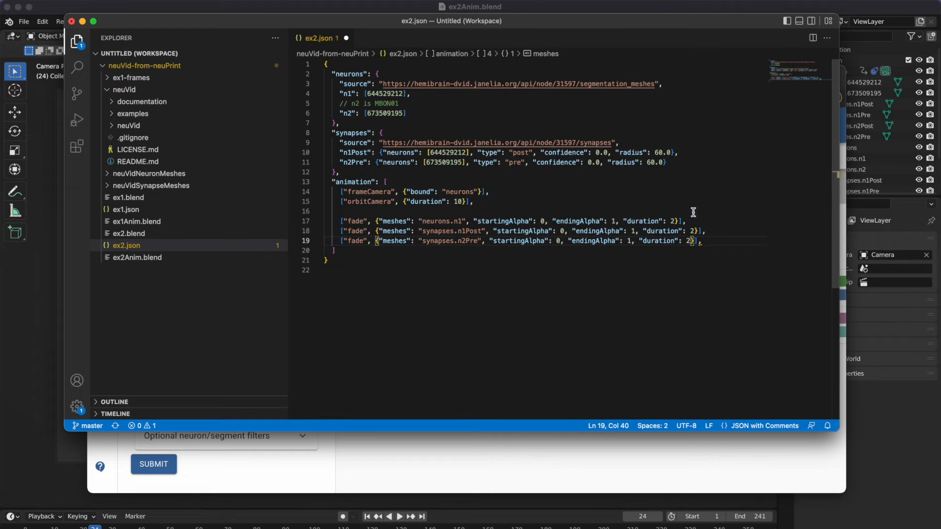
left_click(700, 240)
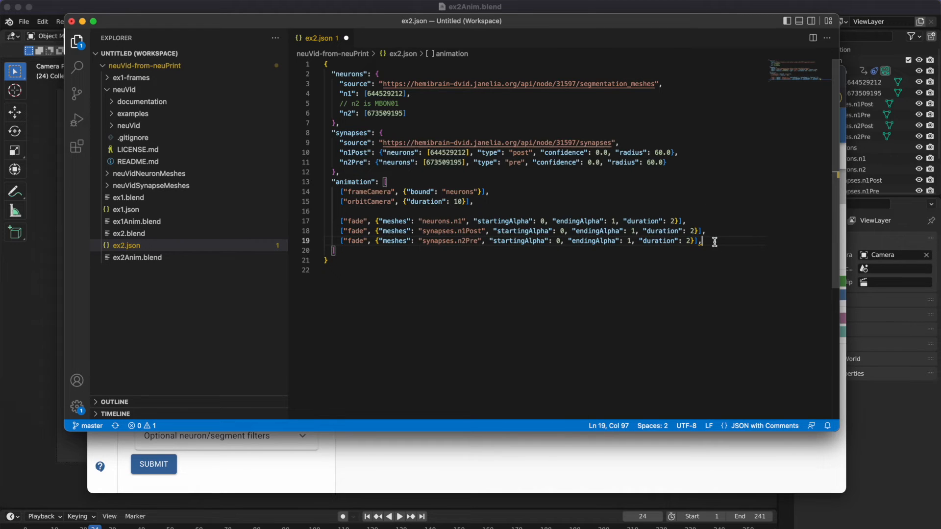
key("Backspace")
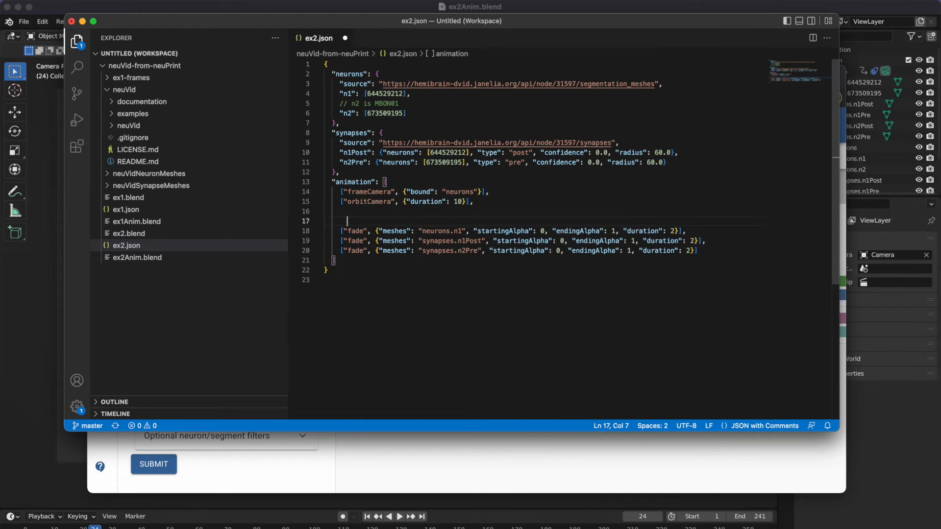
- Insert an advanceTime by 2.5 entry before the n1, n1Post and n2Pre fade commands
type("[\"\"]")
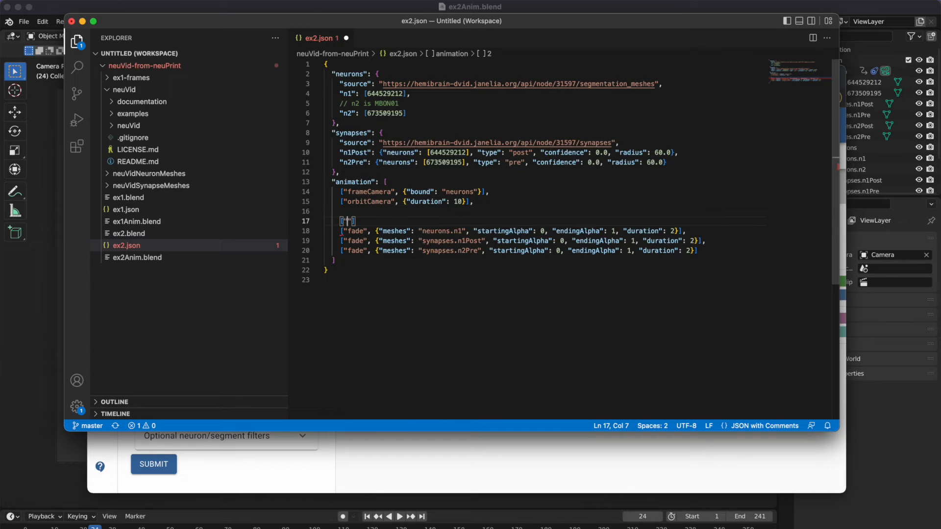
type("adv")
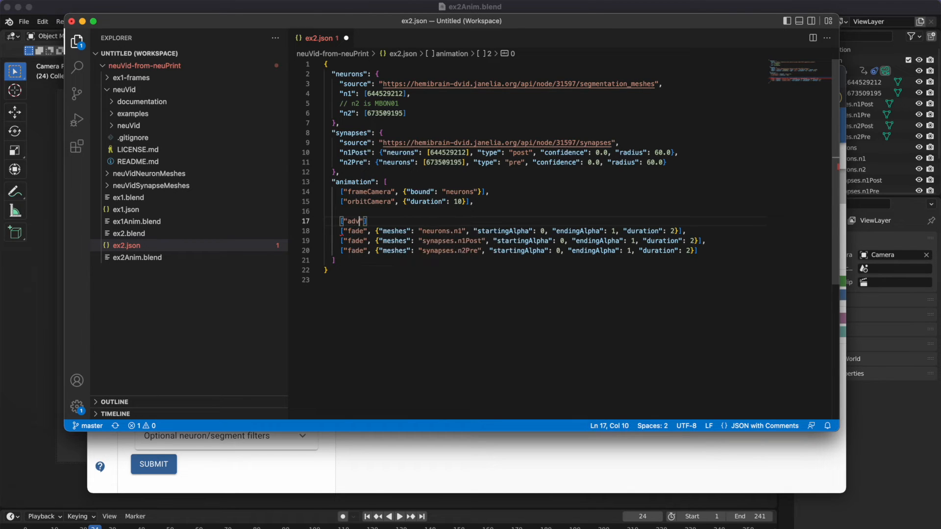
type("anceTime")
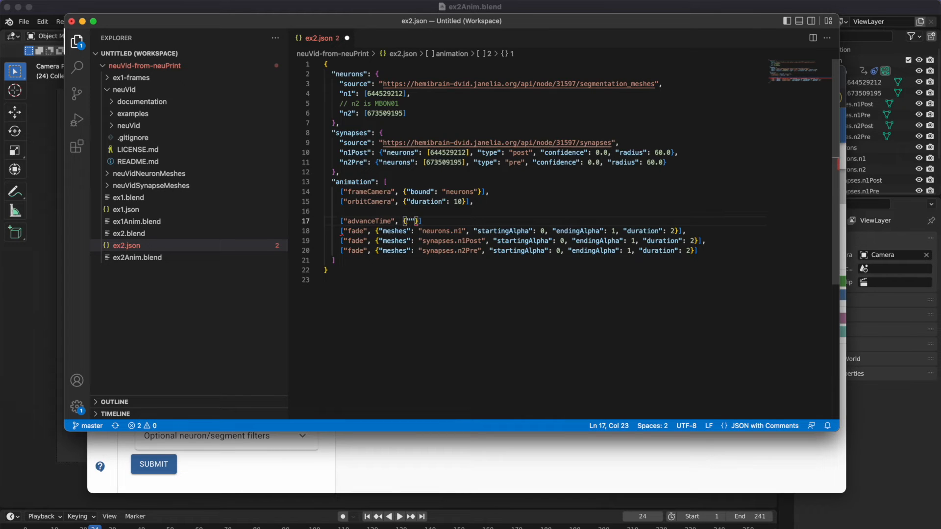
type("by")
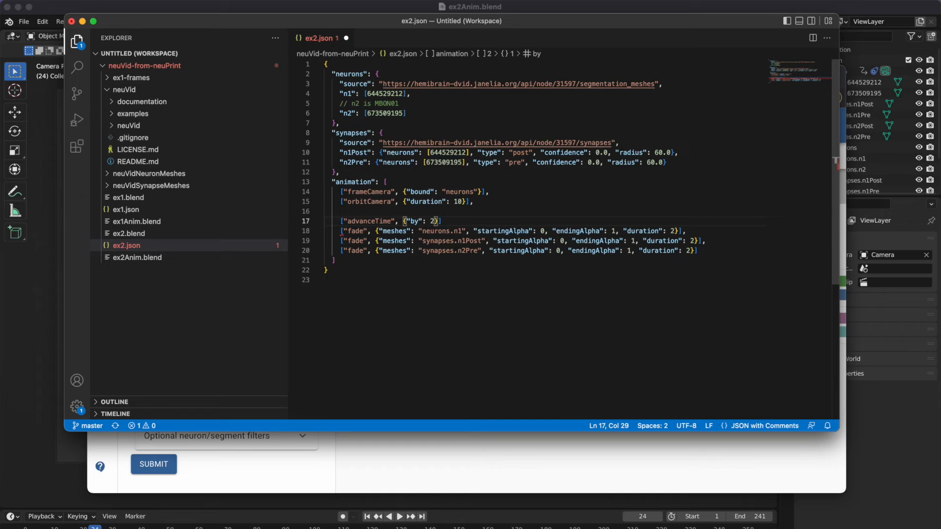
type(".")
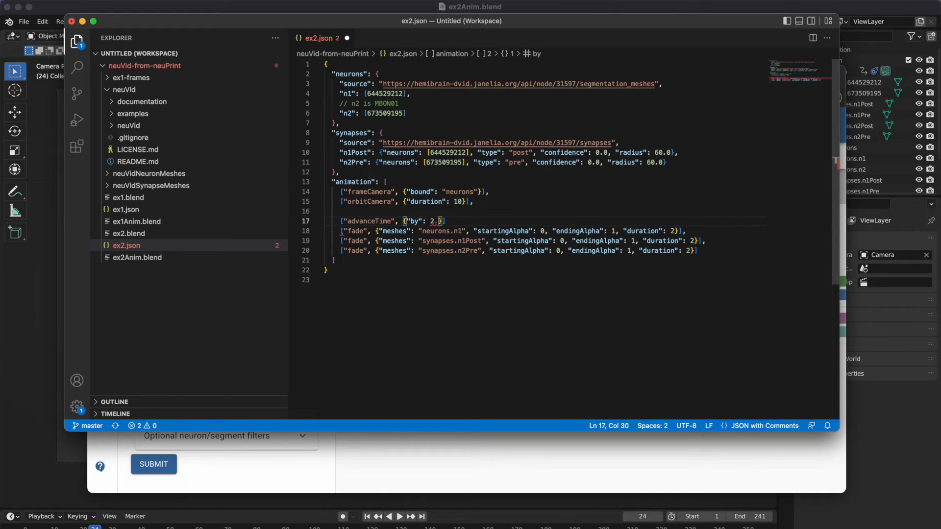
type("5")
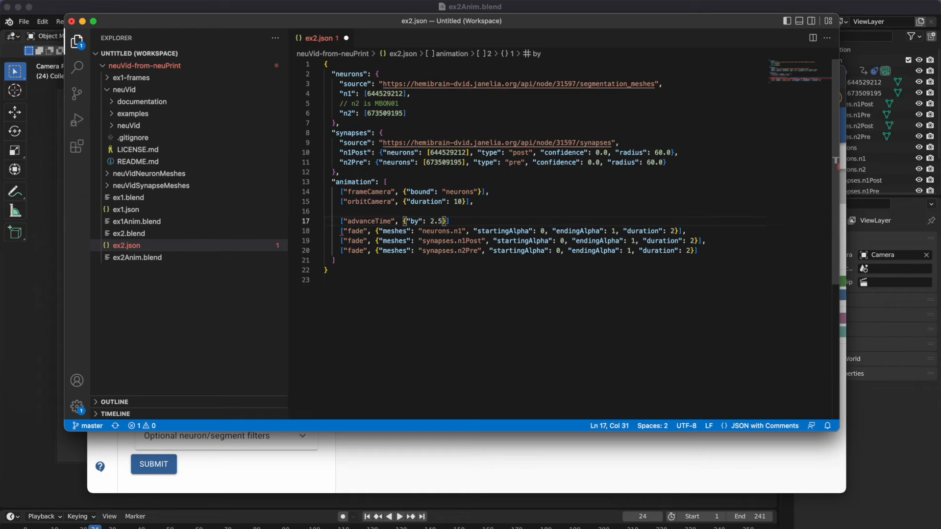
key("right")
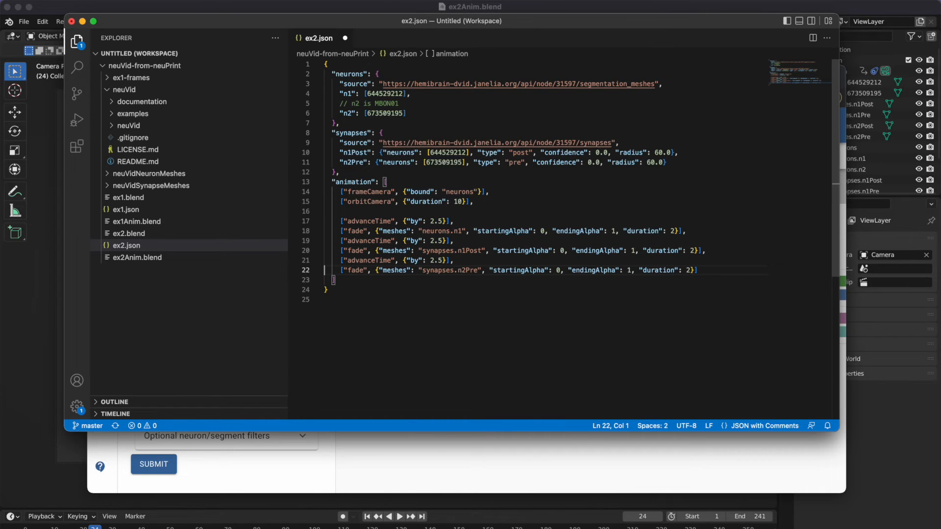
left_click(705, 232)
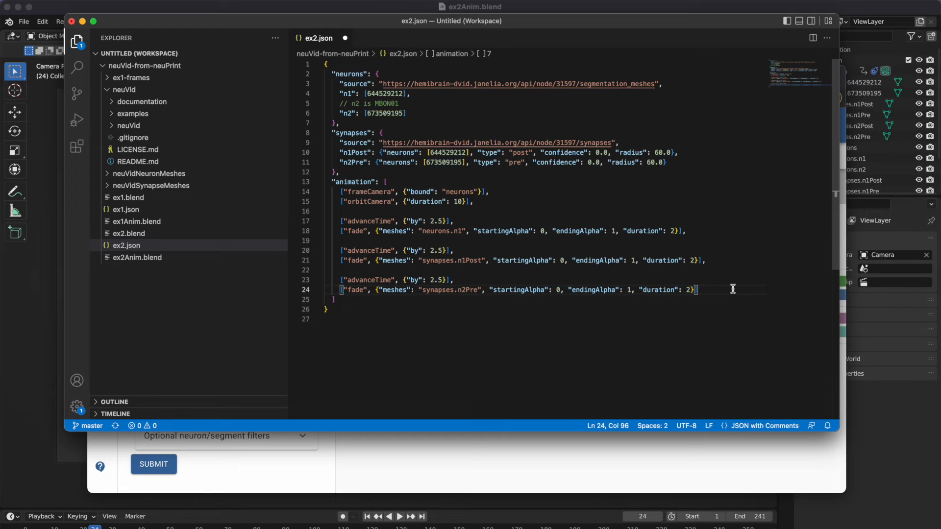
mouse_move(714, 225)
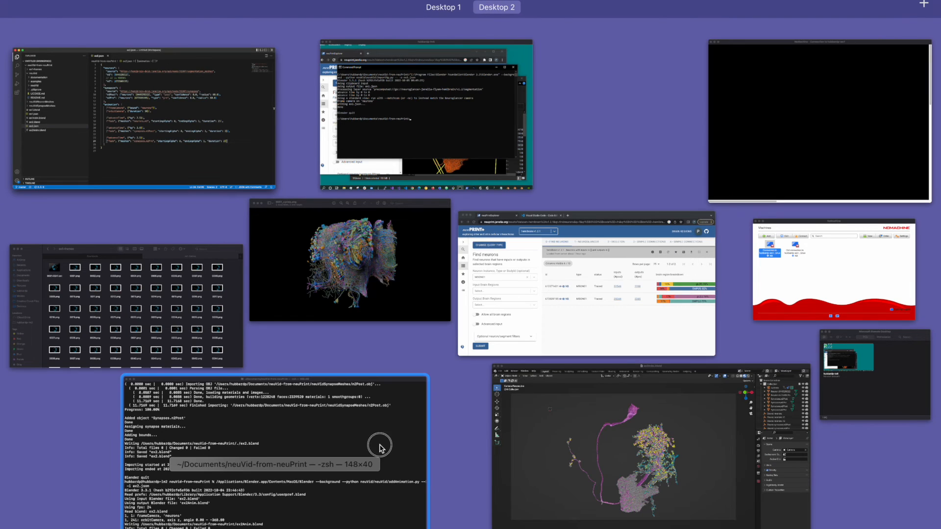
- Bring Terminal forward to rerun addAnimation.py on ex2.json, producing ex2Anim.blend
left_click(379, 447)
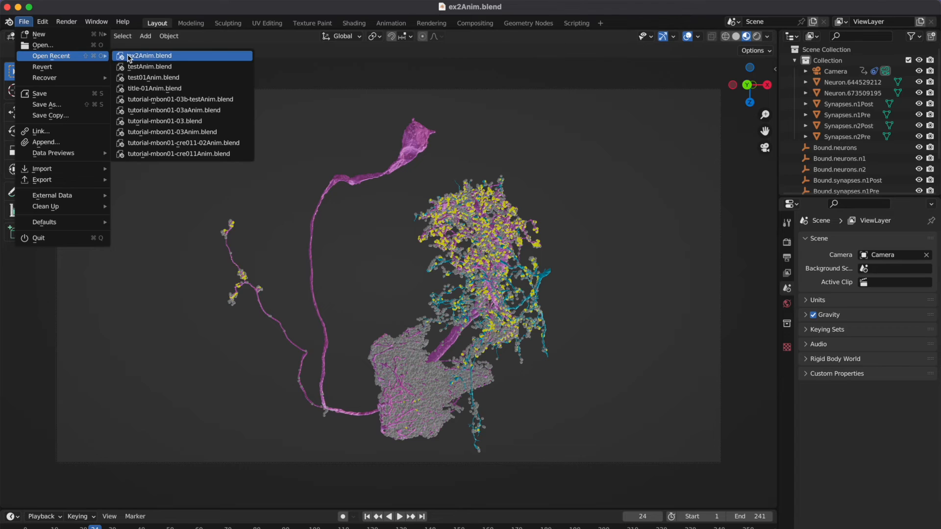
- Reopen the recent ex2Anim.blend and play the timeline to preview the staged fades
left_click(148, 56)
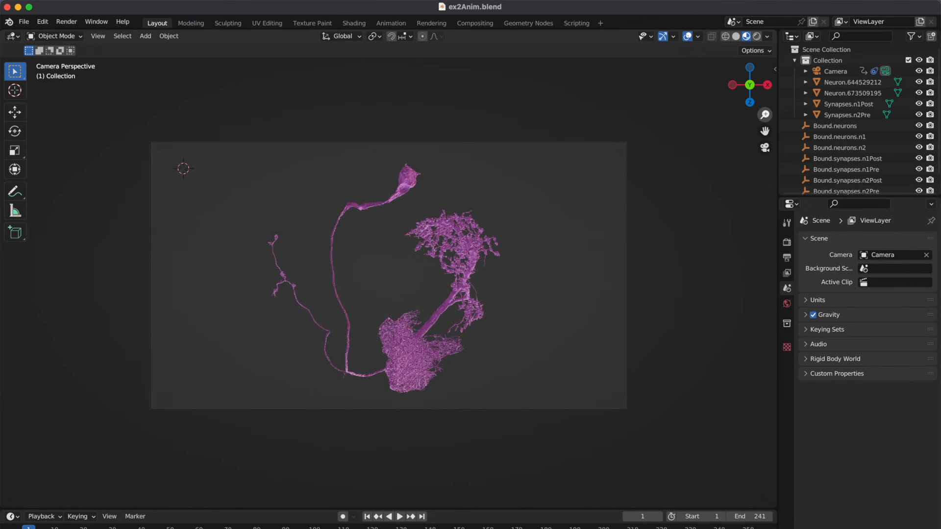
left_click(399, 517)
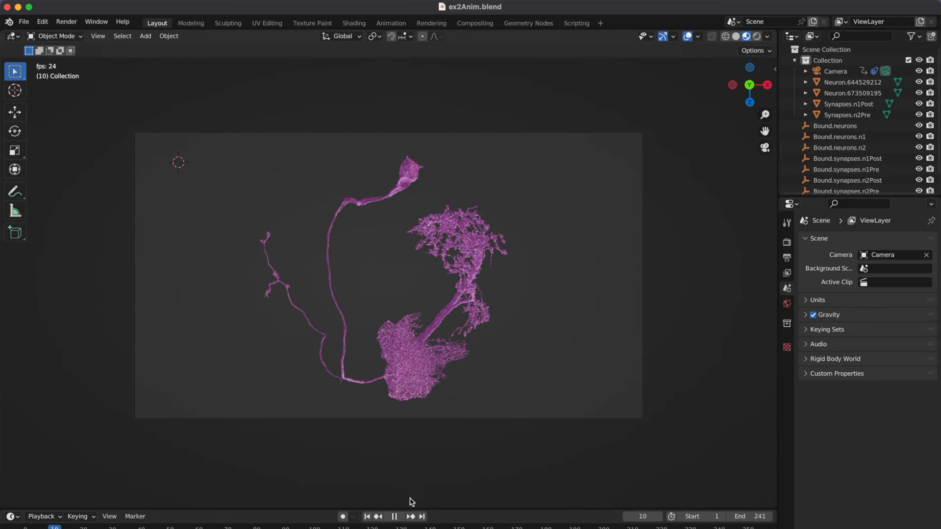
left_click(394, 516)
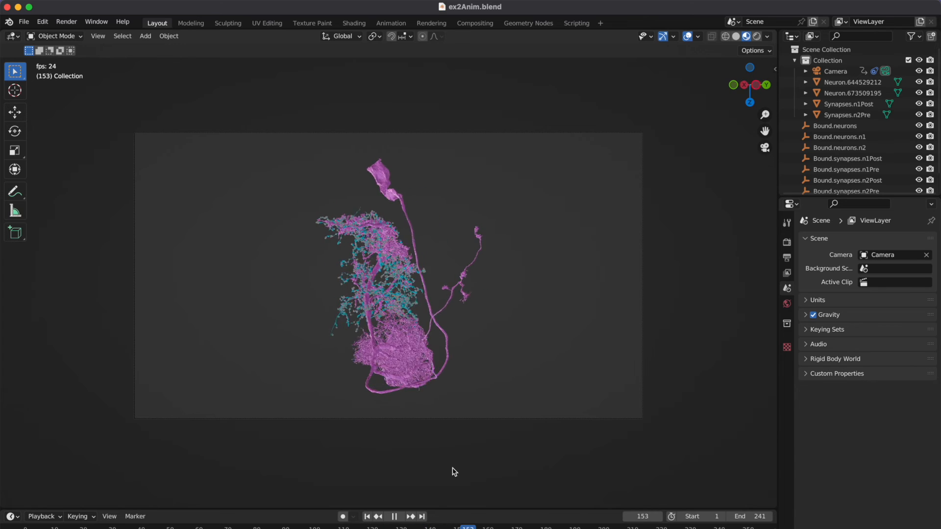
left_click(394, 516)
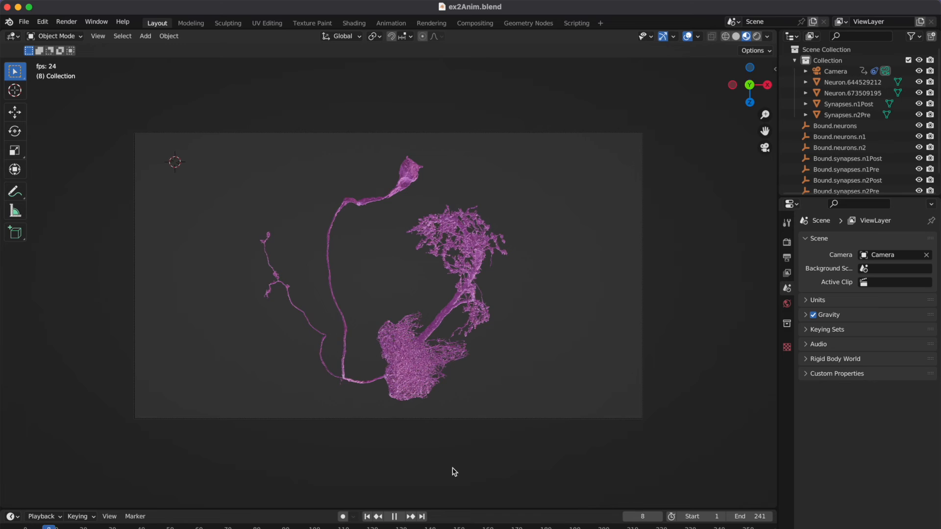
left_click(394, 516)
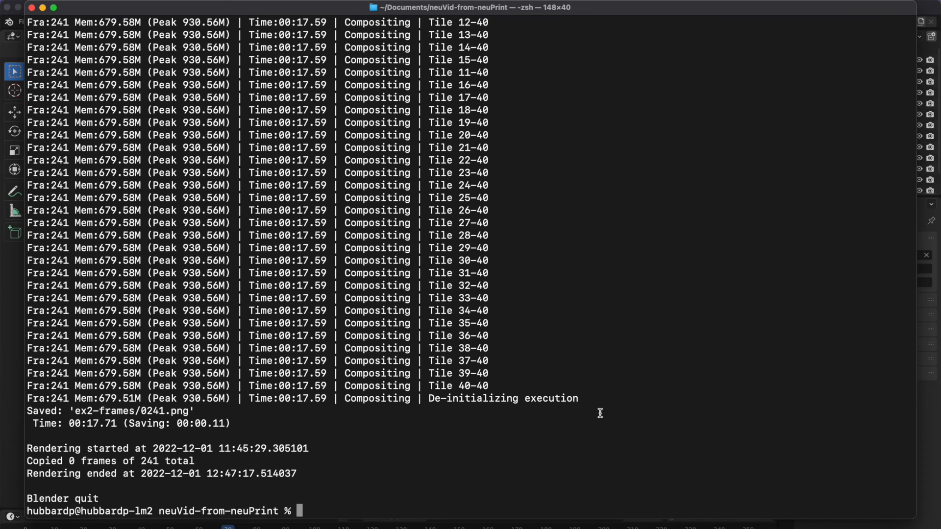
- Run headless Blender with assembleFrames.py on ex2-frames to build the video
type("/Applications/Blender.app/Contents/MacOS/Blender --background --python neuVid/neuVid/render.py -- -i ex2.json")
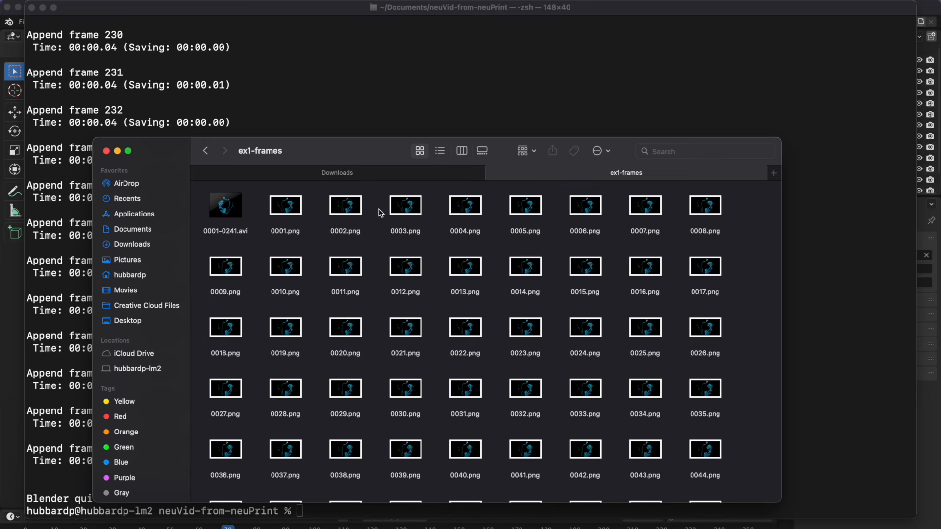
mouse_move(361, 242)
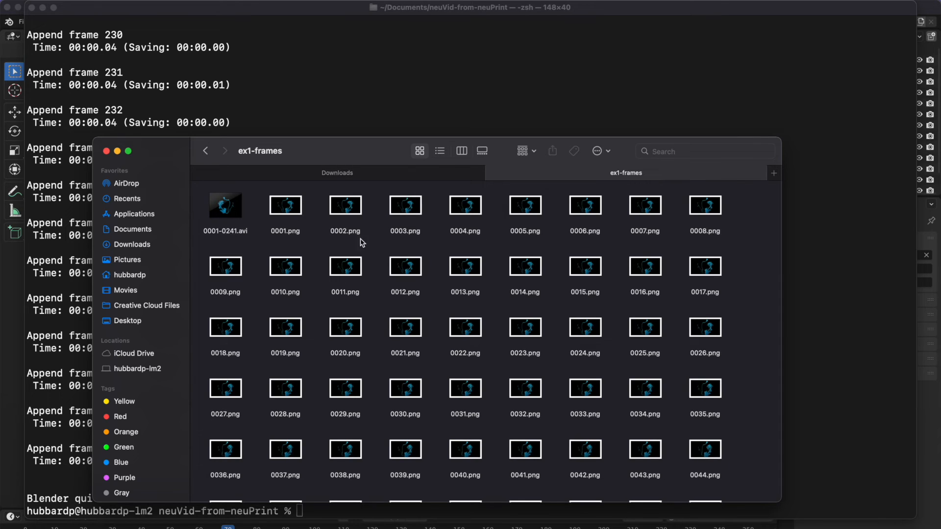
mouse_move(150, 250)
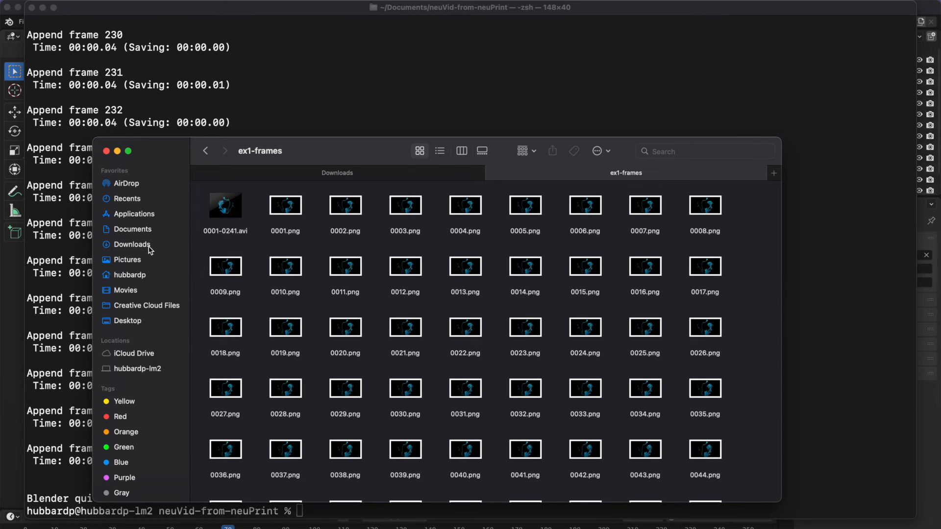
- Go back to neuVid-from-neuPrint and open the ex2-frames folder
left_click(206, 150)
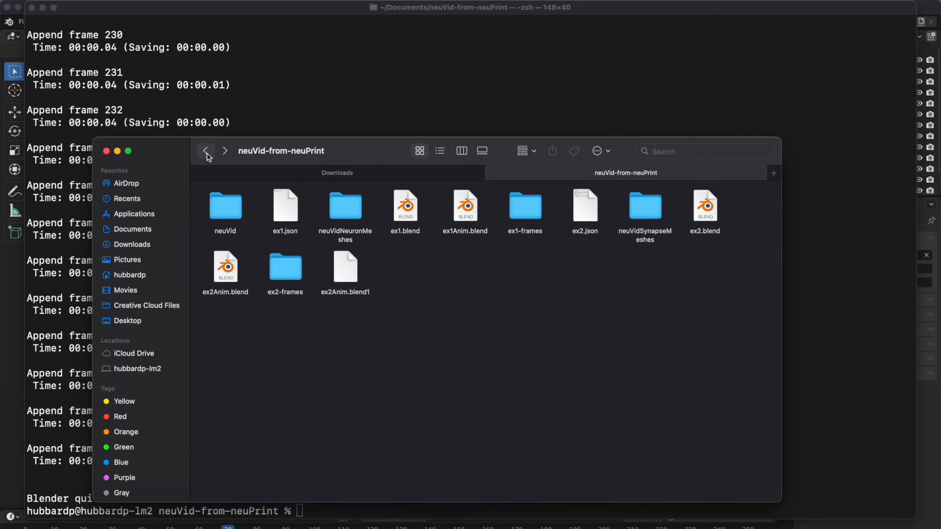
left_click(285, 270)
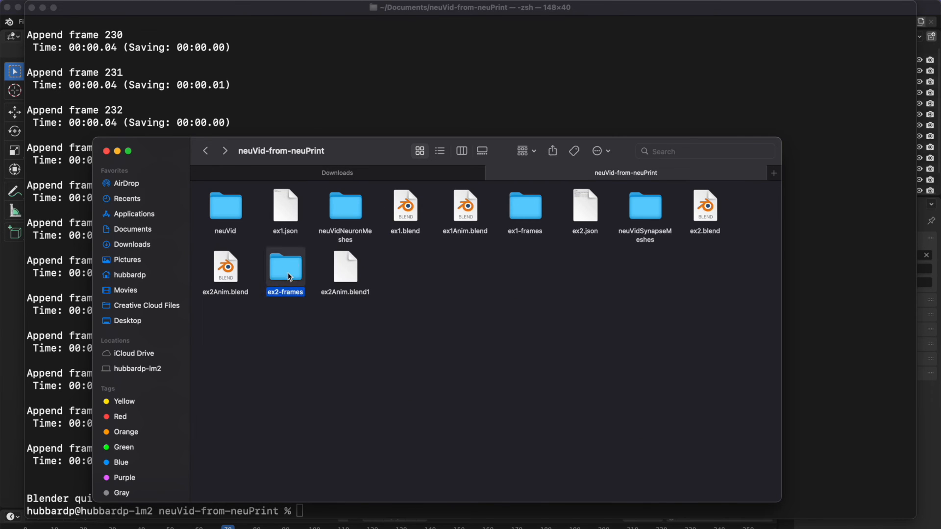
double_click(286, 267)
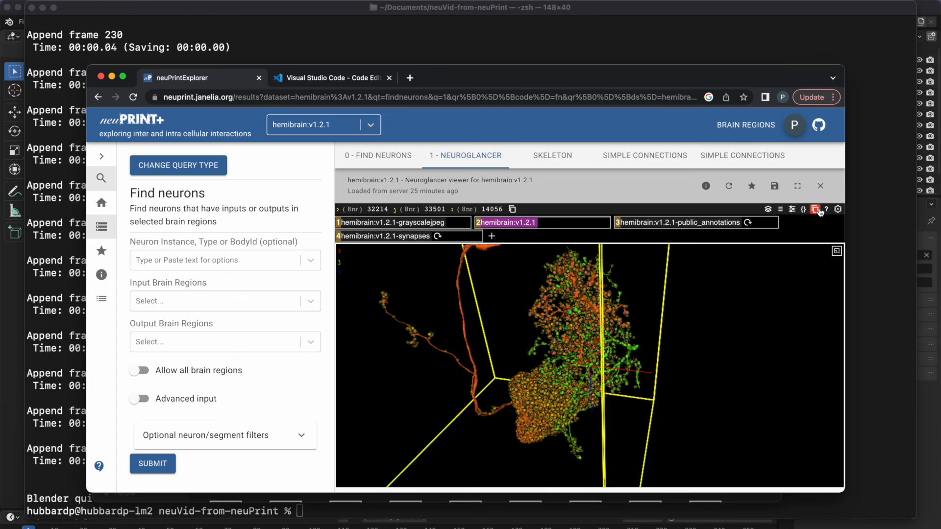
mouse_move(816, 209)
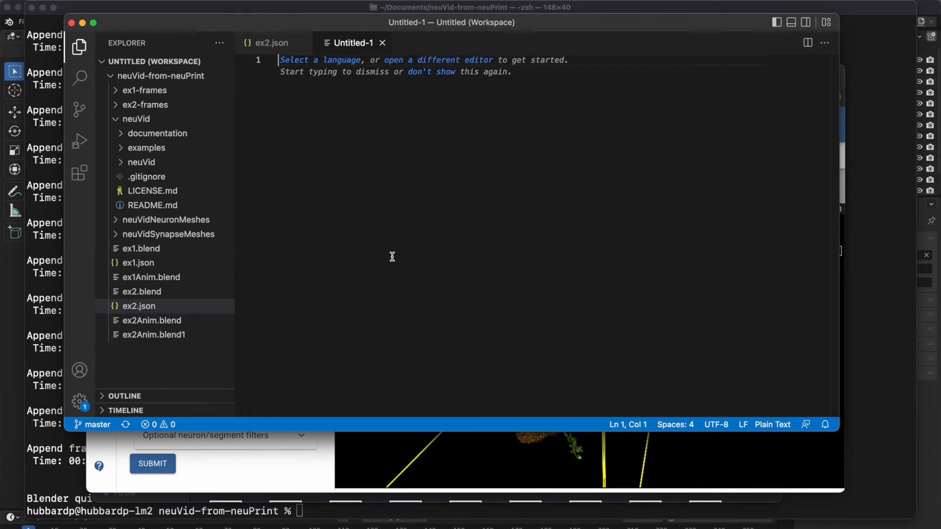
- Type importNg.py, importMeshes.py, addAnimation.py, render.py and assembleFrames.py as separate lines
type("import")
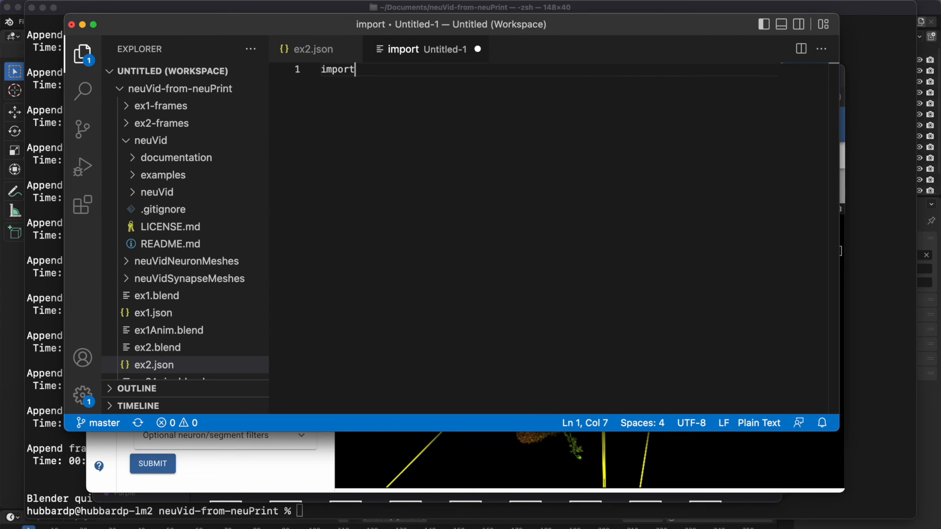
type("Ng.py")
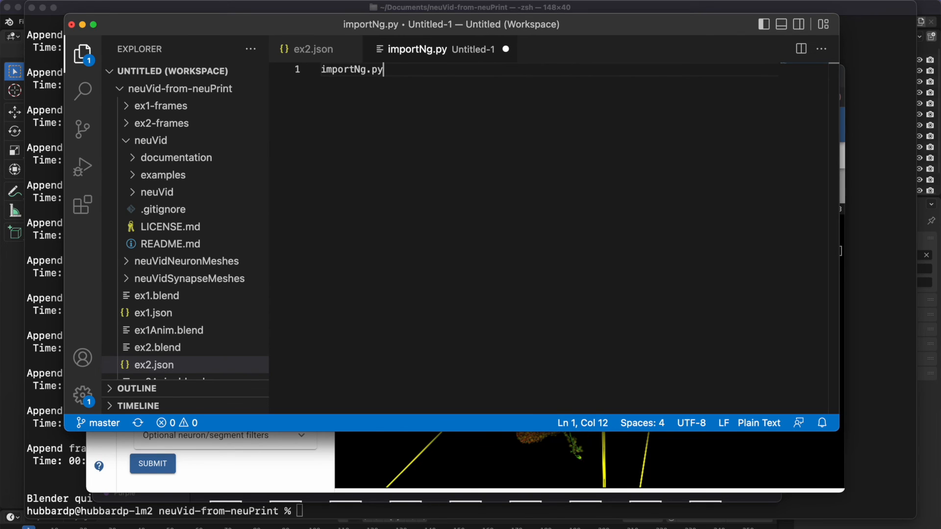
type("importMeshes.py")
type("add")
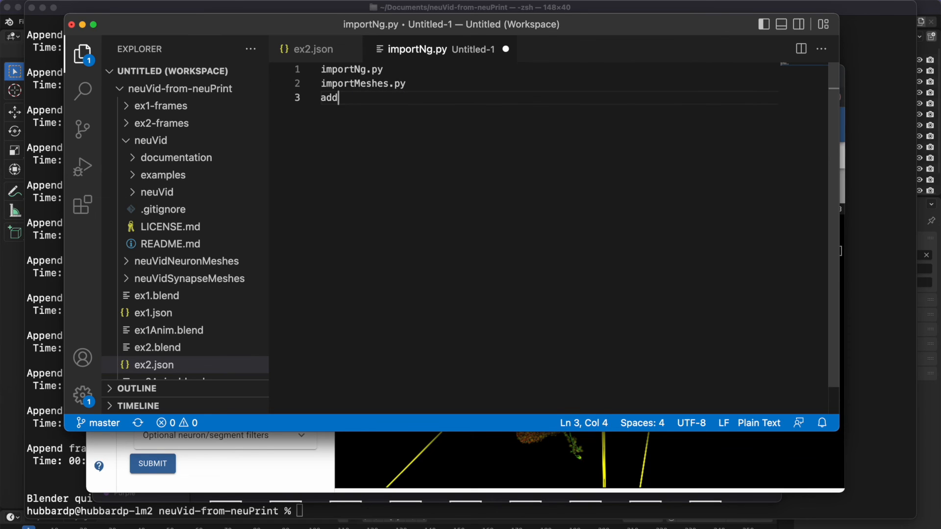
type("Animation")
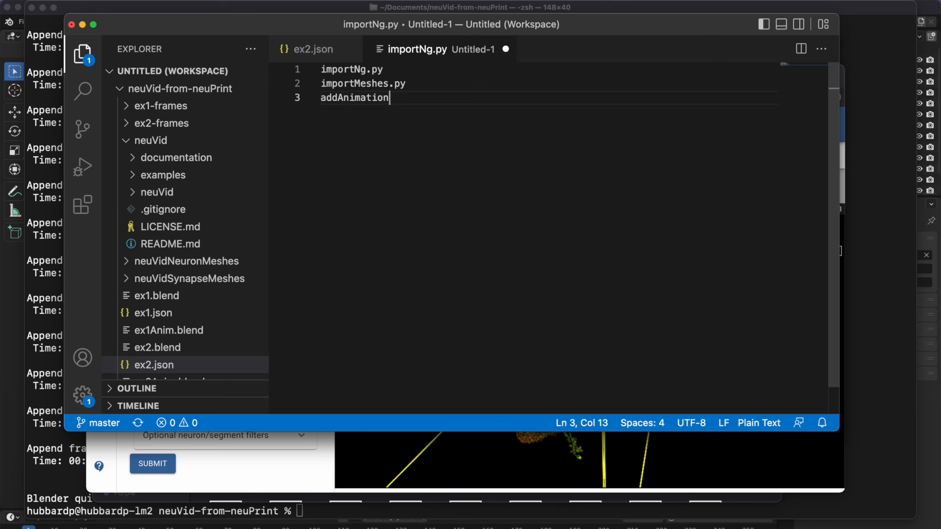
type(".py")
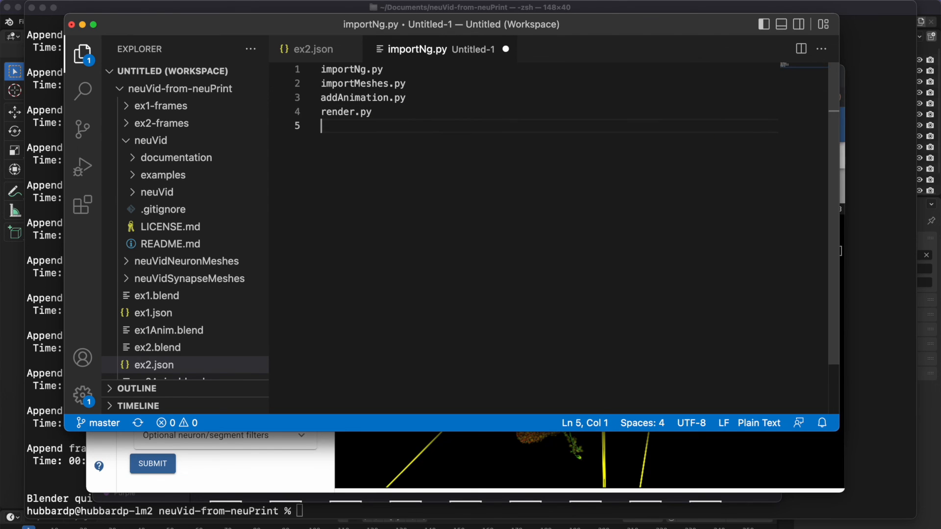
type("assemble")
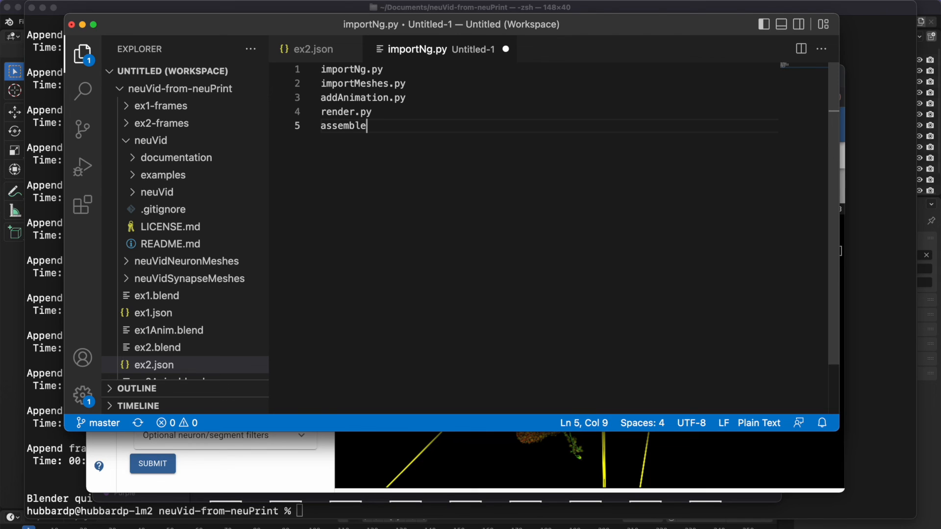
type("Frames.py")
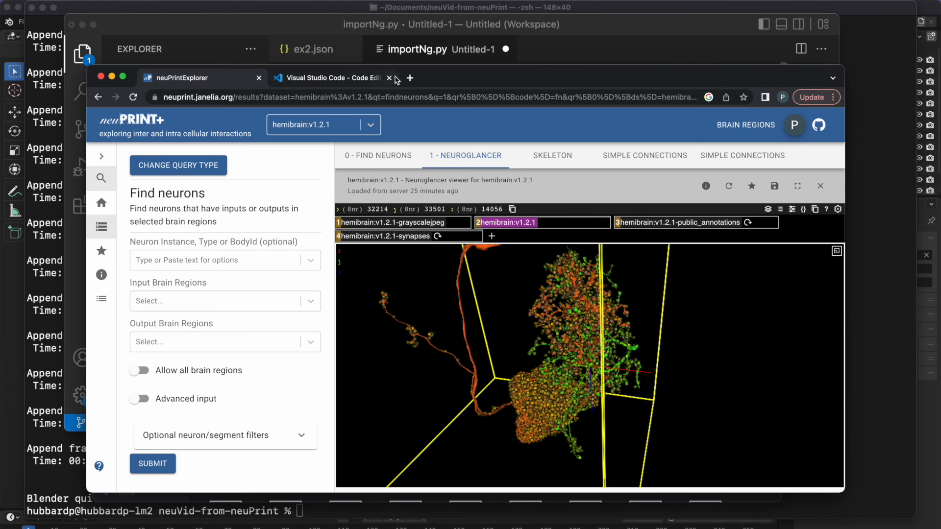
- Find the connectome-neuprint/neuVid repository from a new tab and view its Issues
left_click(409, 77)
type("neuvid janelia")
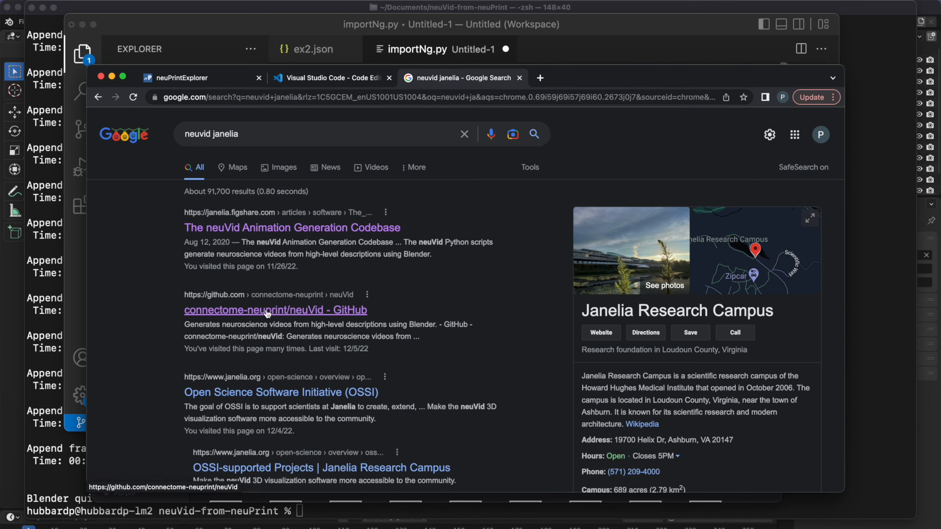
left_click(275, 310)
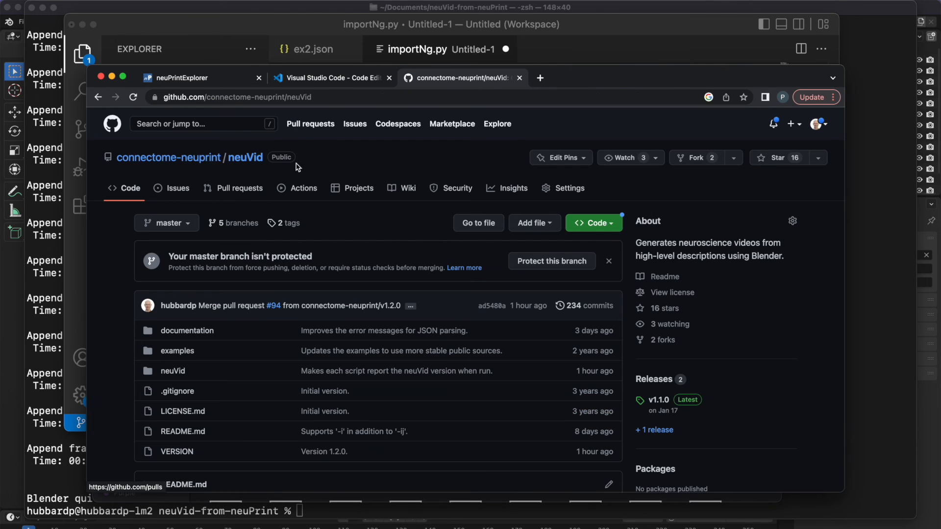
left_click(178, 188)
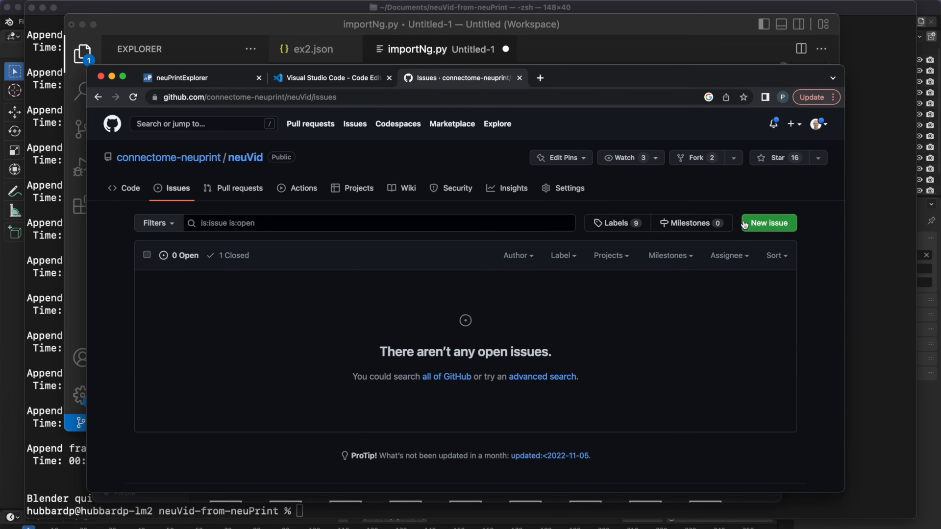
mouse_move(768, 223)
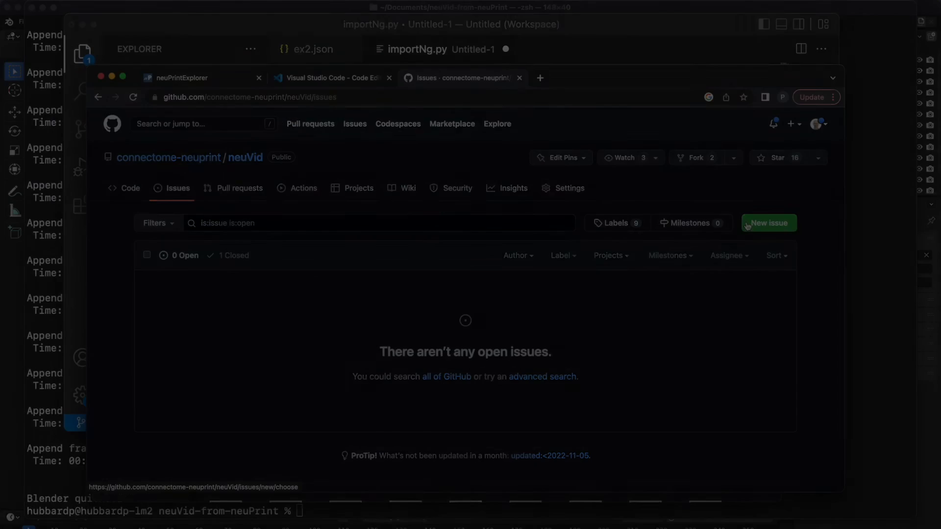